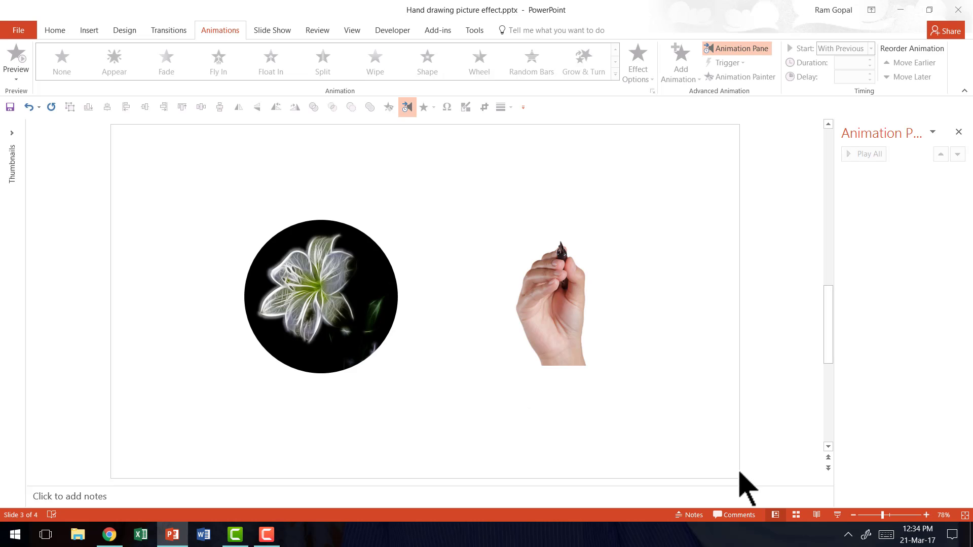
mouse_move(685, 471)
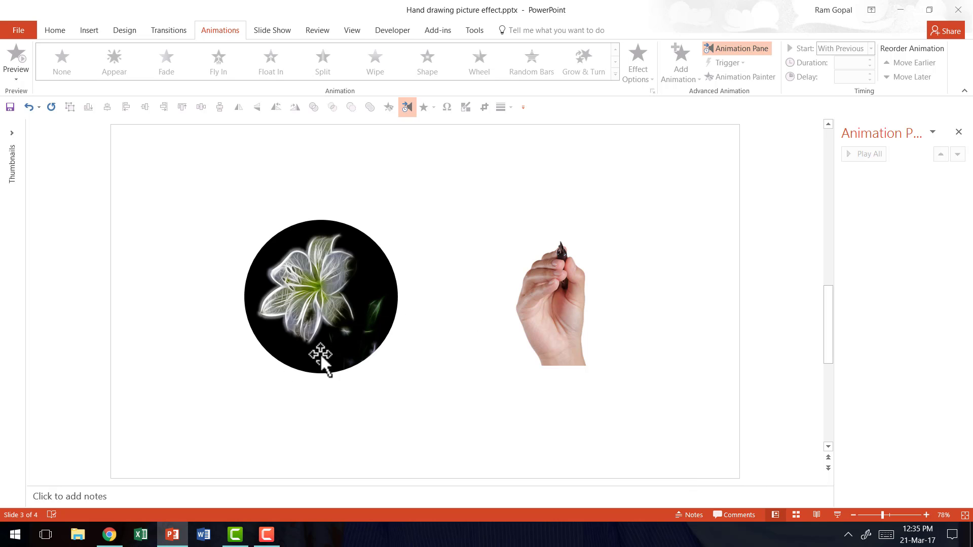
mouse_move(351, 475)
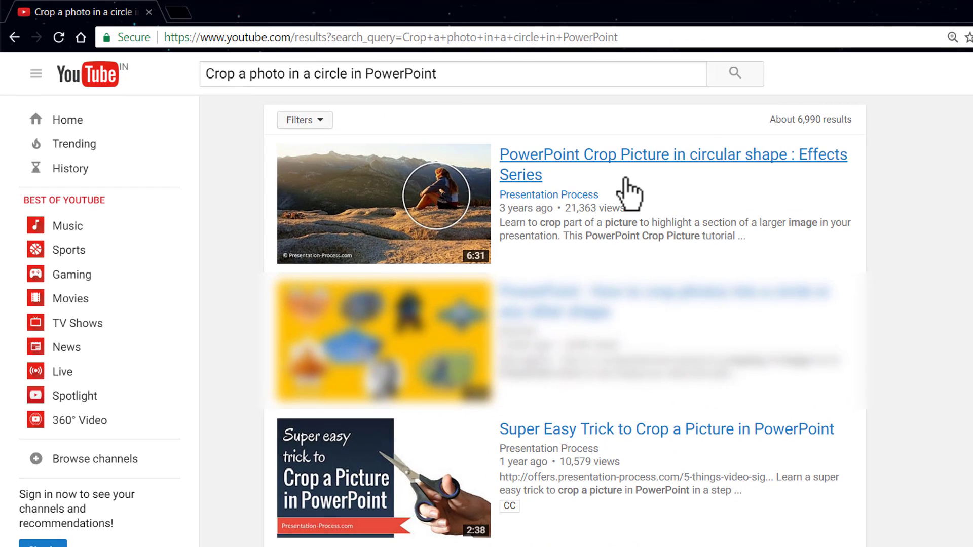
mouse_move(633, 189)
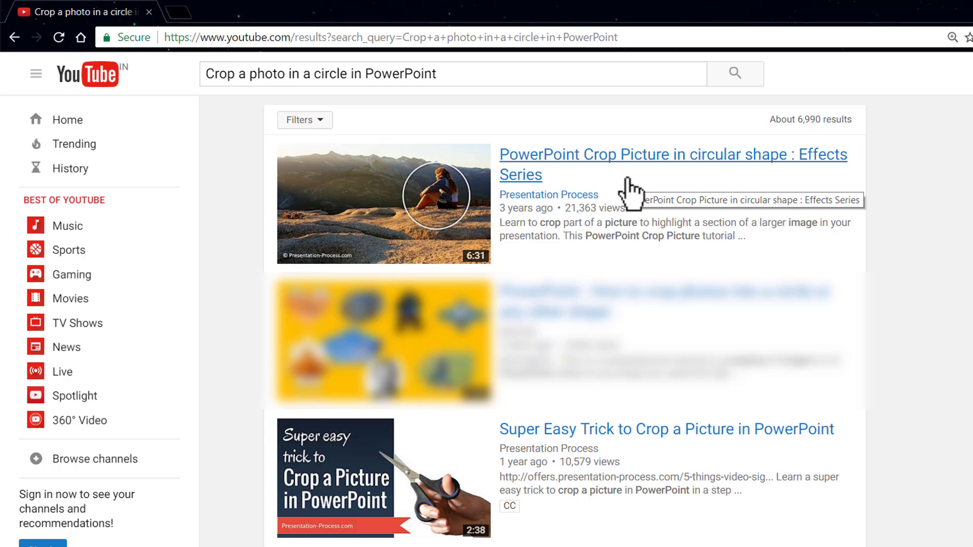
mouse_move(627, 199)
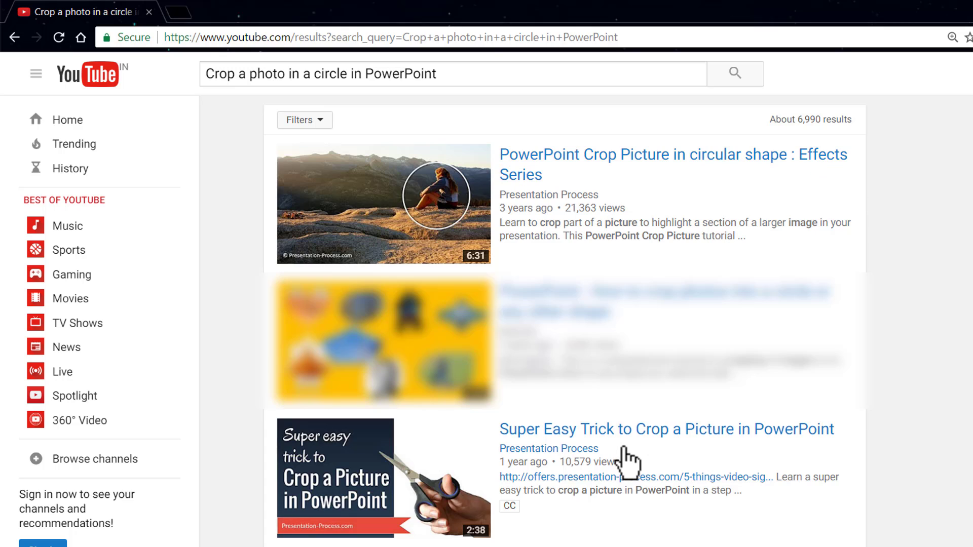
mouse_move(664, 462)
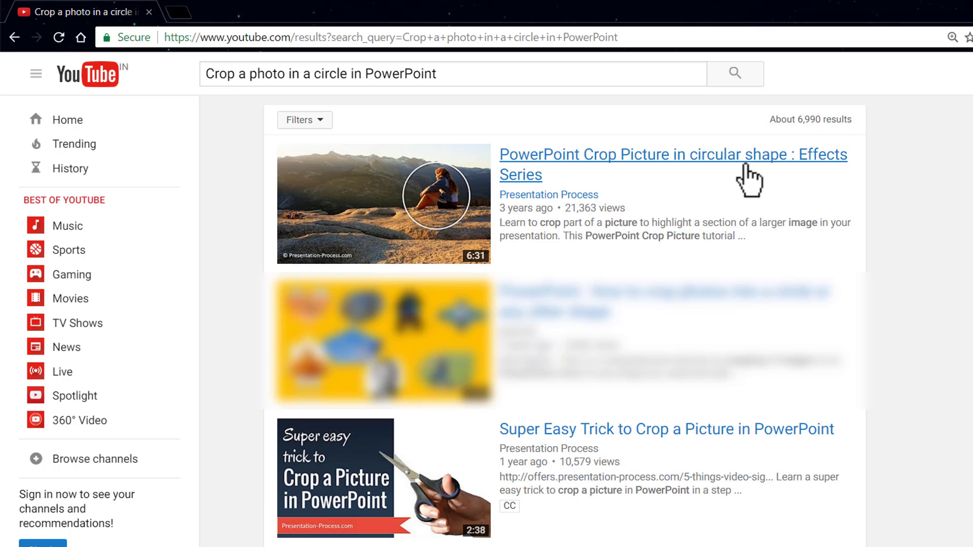
mouse_move(751, 440)
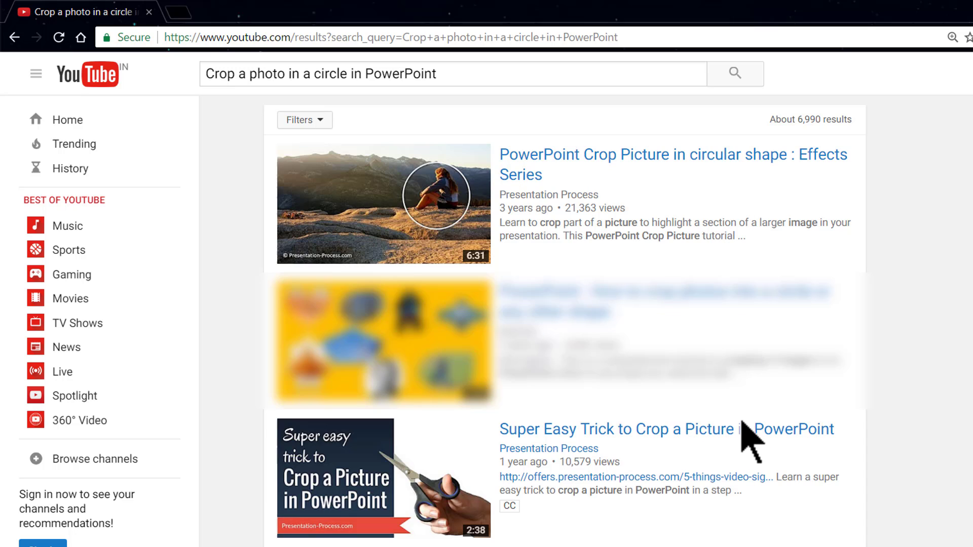
mouse_move(749, 438)
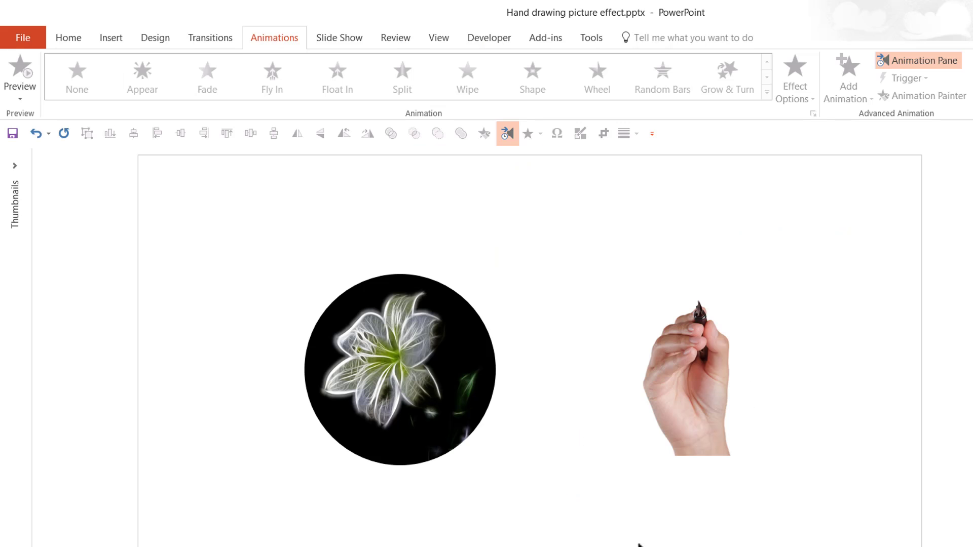
mouse_move(677, 394)
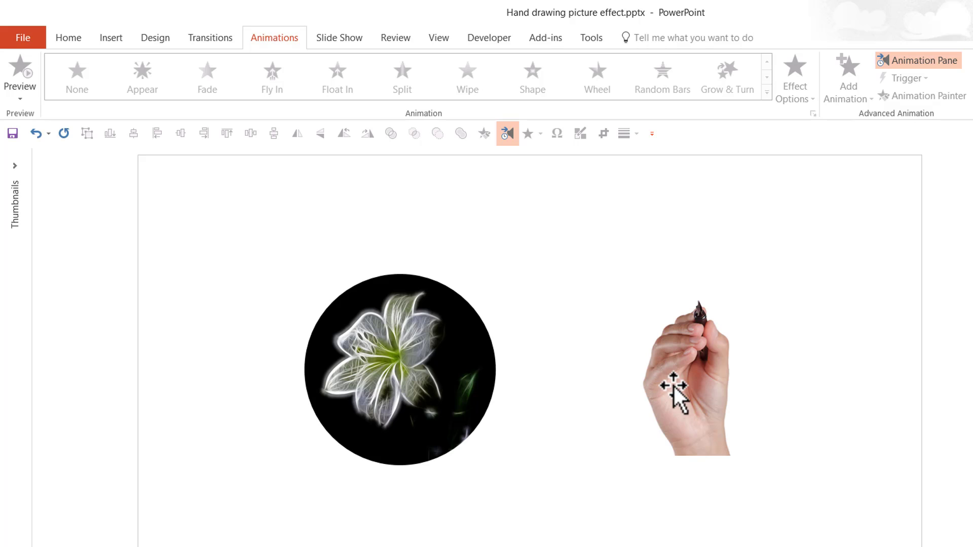
Draw a Basic Shapes > Circle: Hollow donut from the Home Shapes gallery over the flower
click(687, 375)
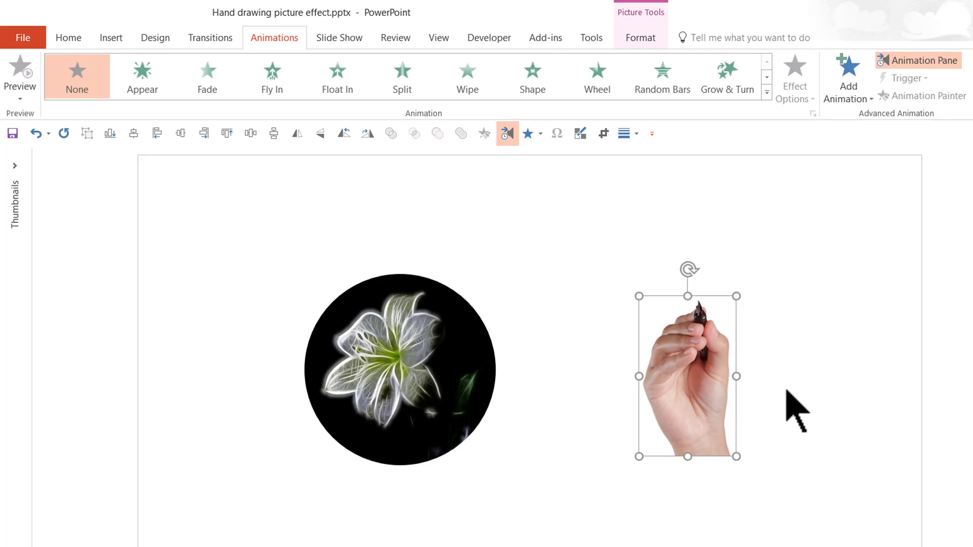
mouse_move(785, 404)
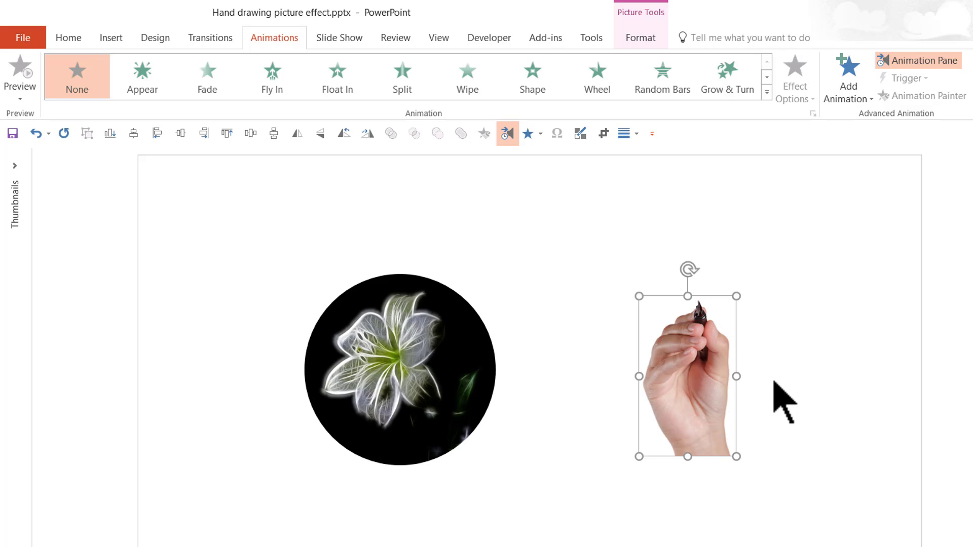
click(68, 38)
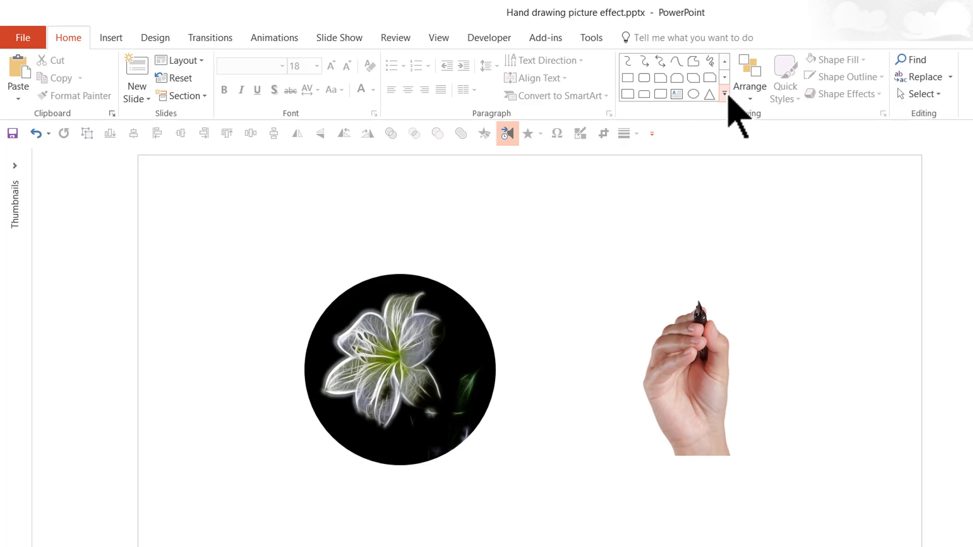
click(724, 92)
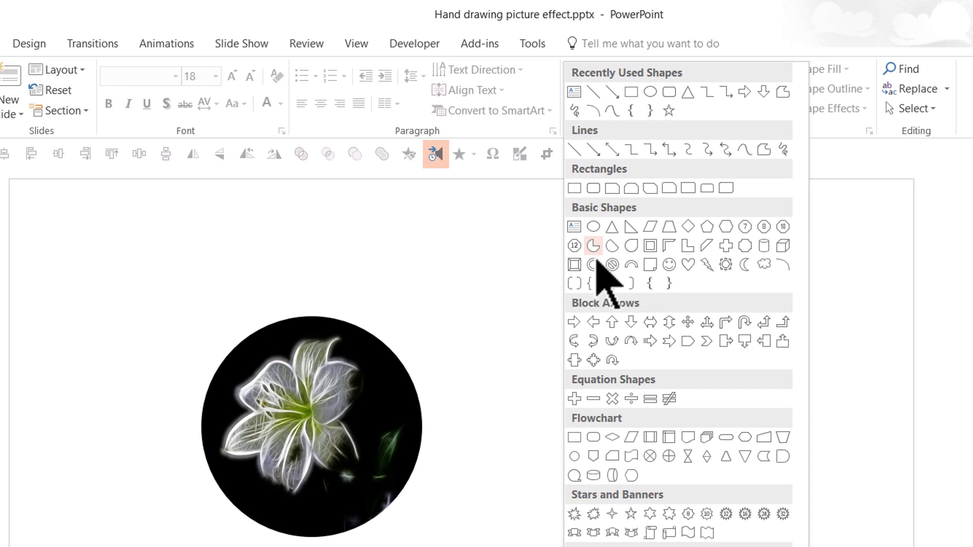
mouse_move(594, 266)
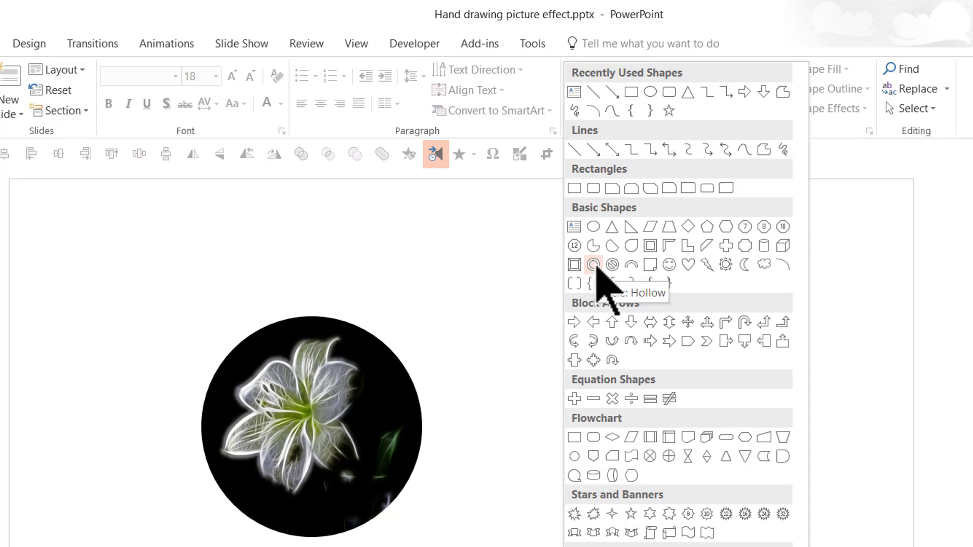
click(593, 264)
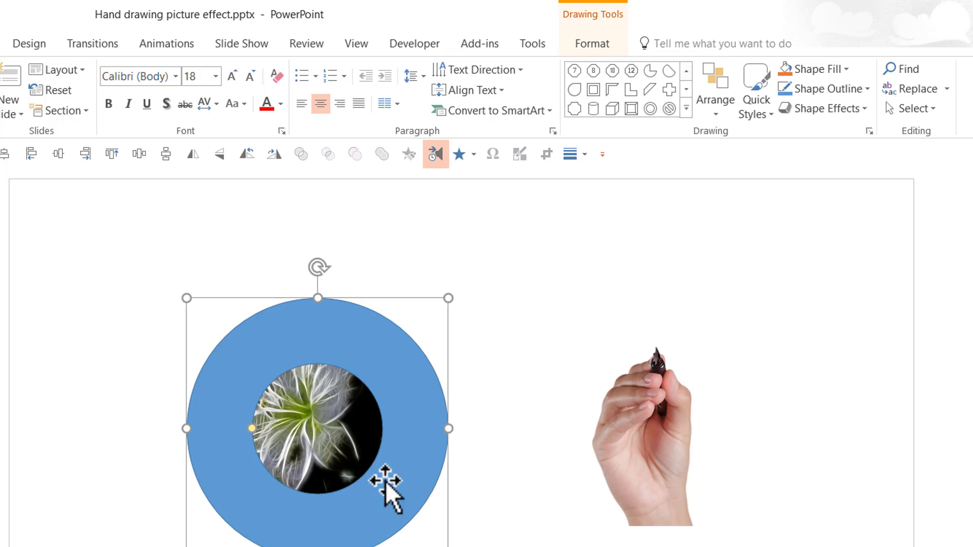
mouse_move(407, 406)
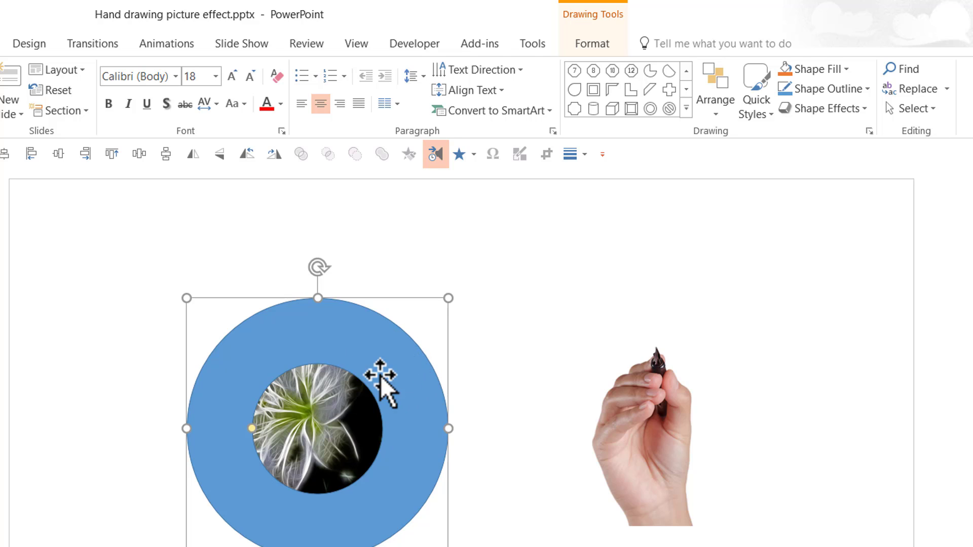
mouse_move(297, 441)
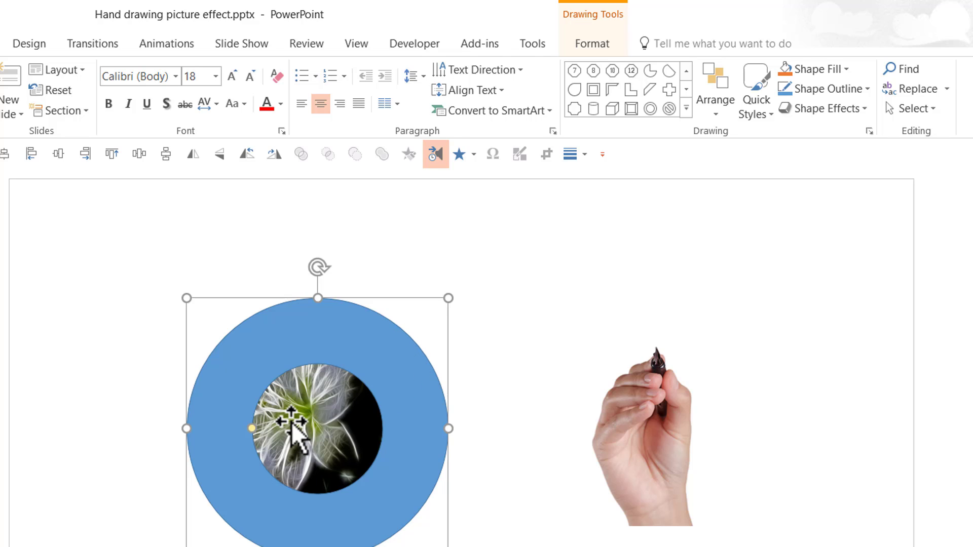
Select the flower photo with the ring and align their centres and middles
click(317, 428)
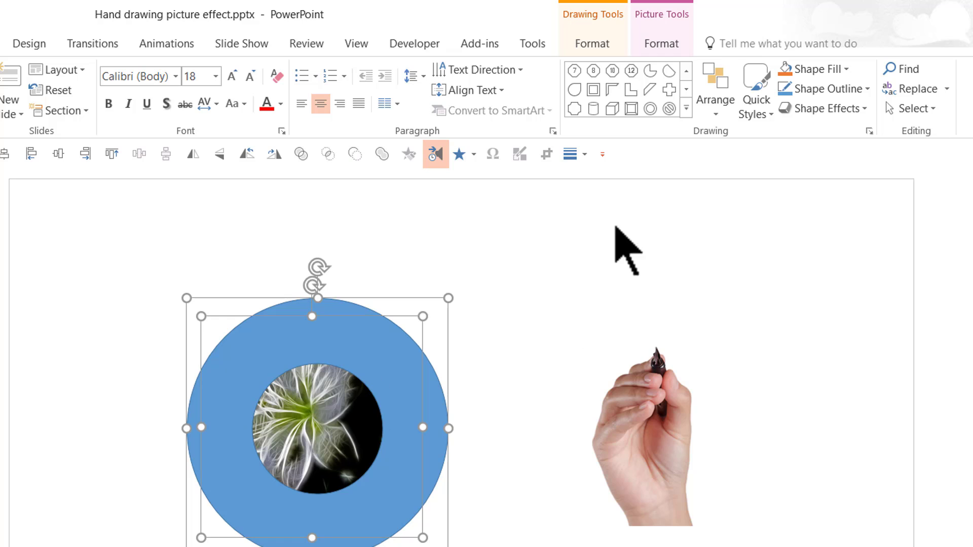
click(715, 93)
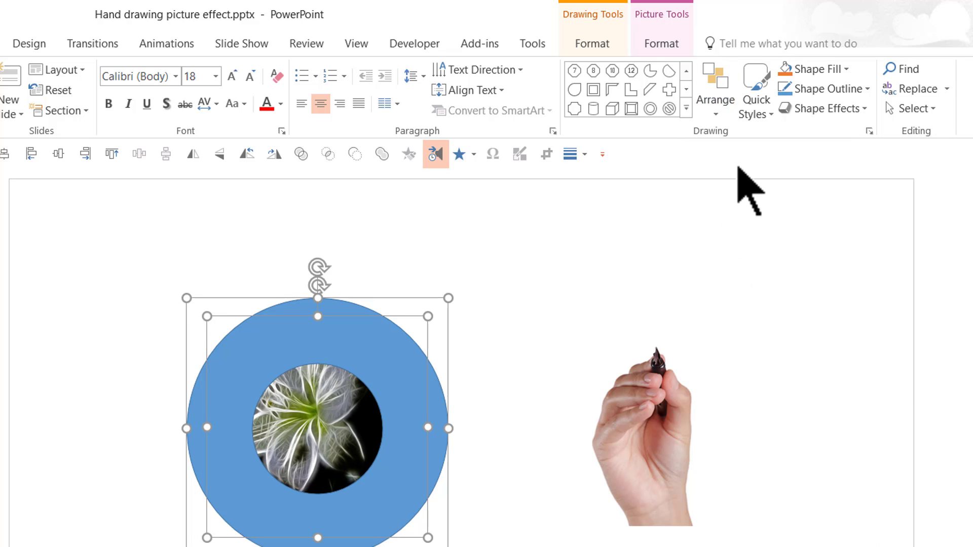
click(714, 89)
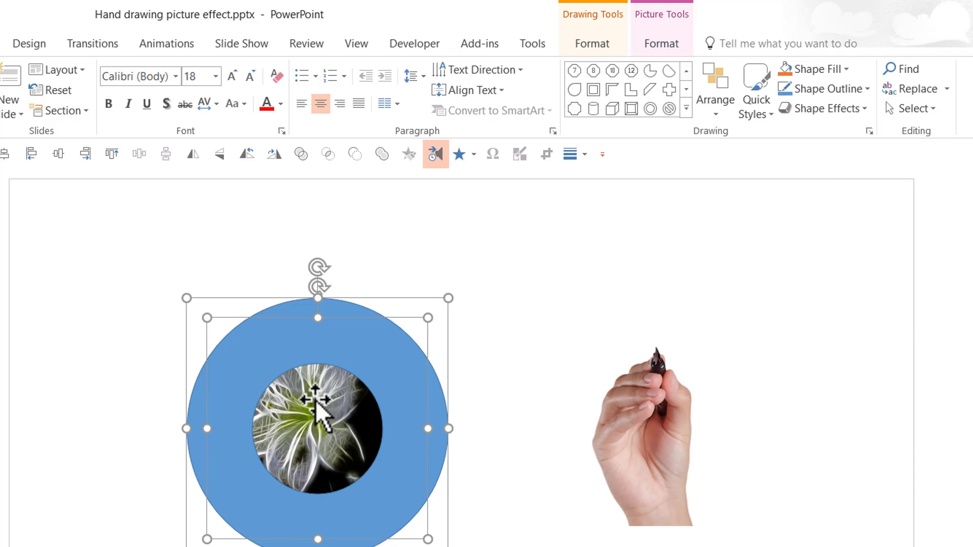
mouse_move(354, 431)
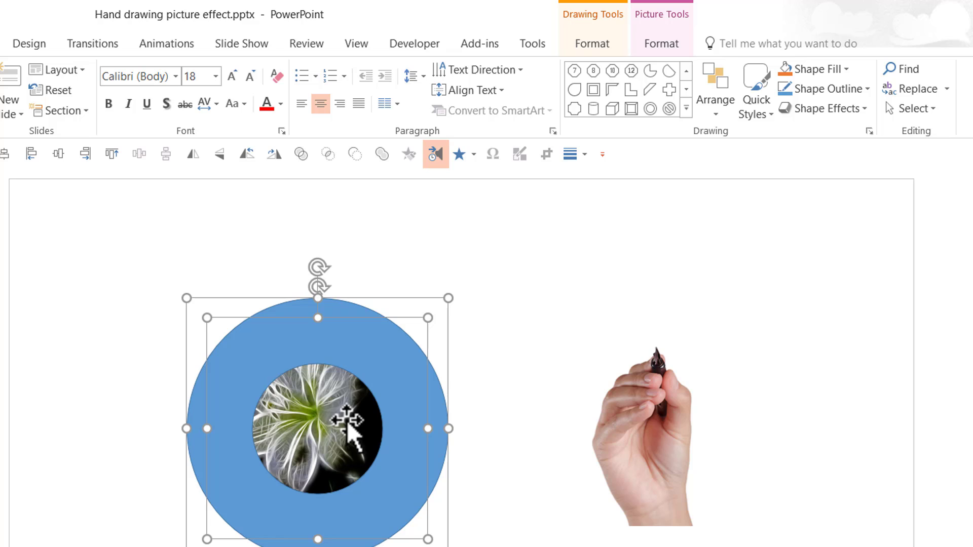
mouse_move(365, 341)
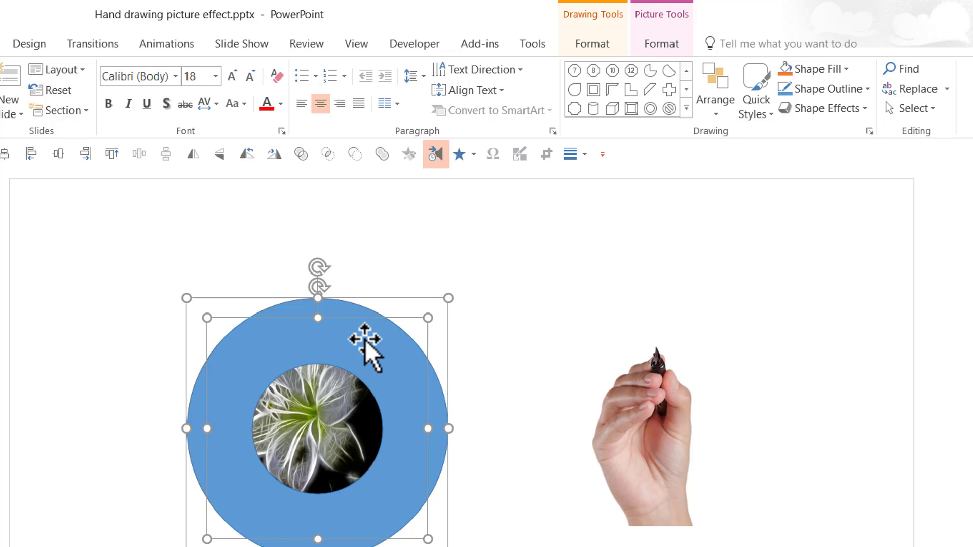
mouse_move(515, 384)
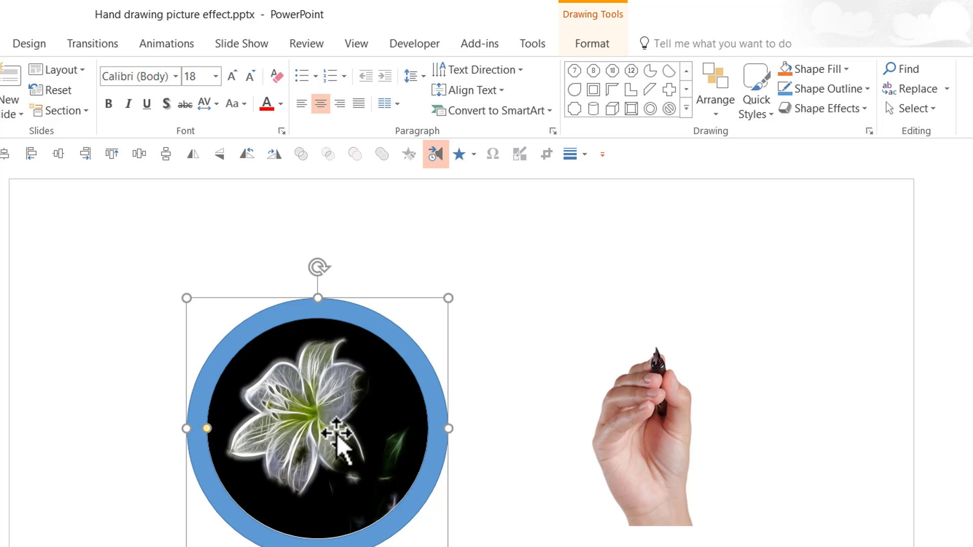
mouse_move(406, 347)
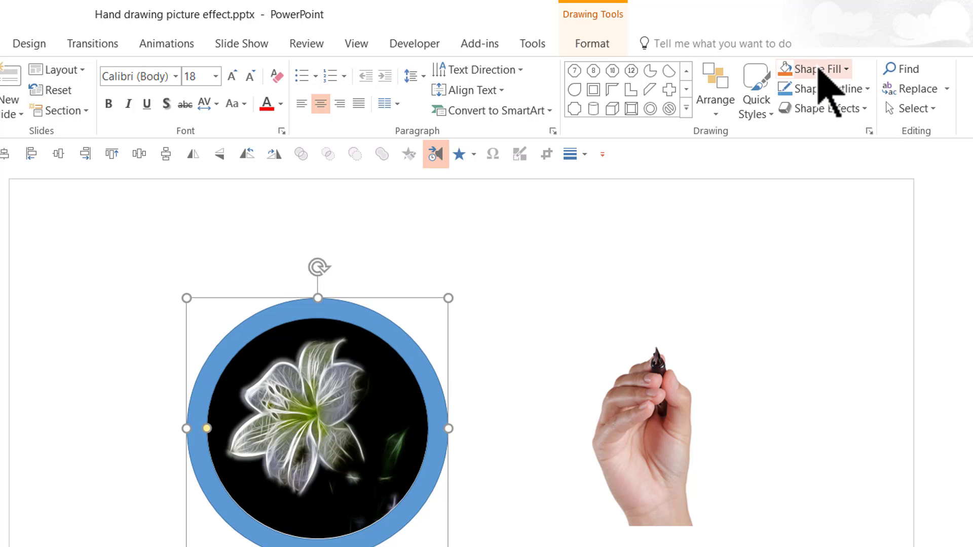
Fill the hollow ring shape with Dark Red
click(811, 68)
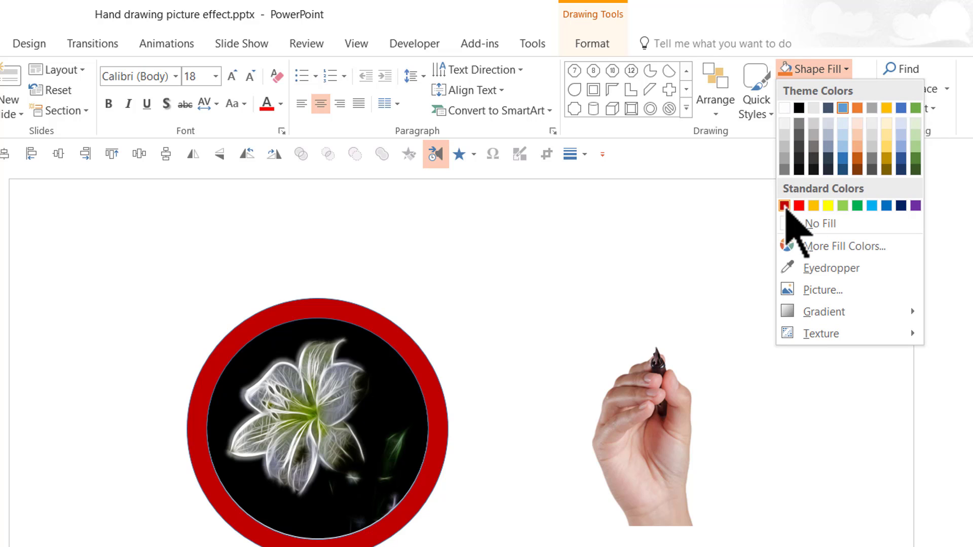
click(823, 89)
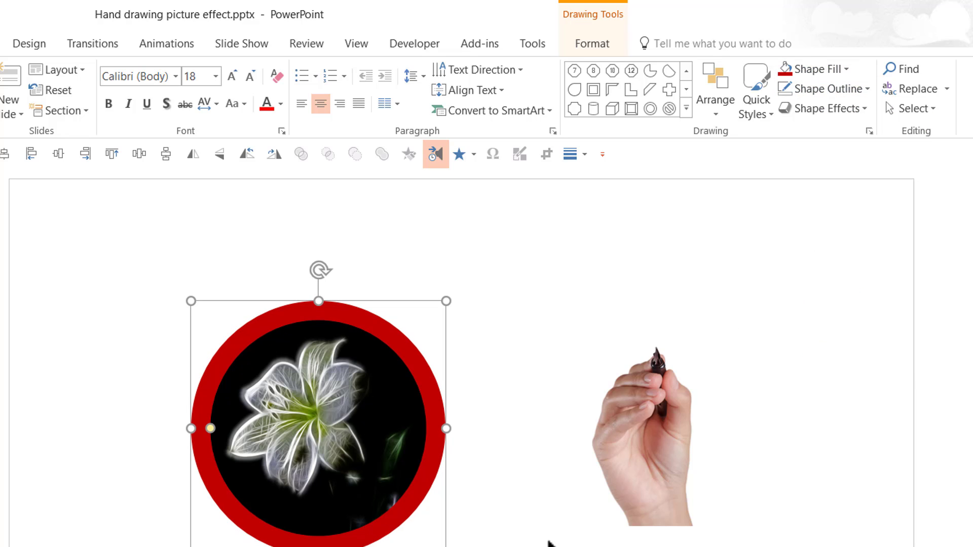
mouse_move(693, 526)
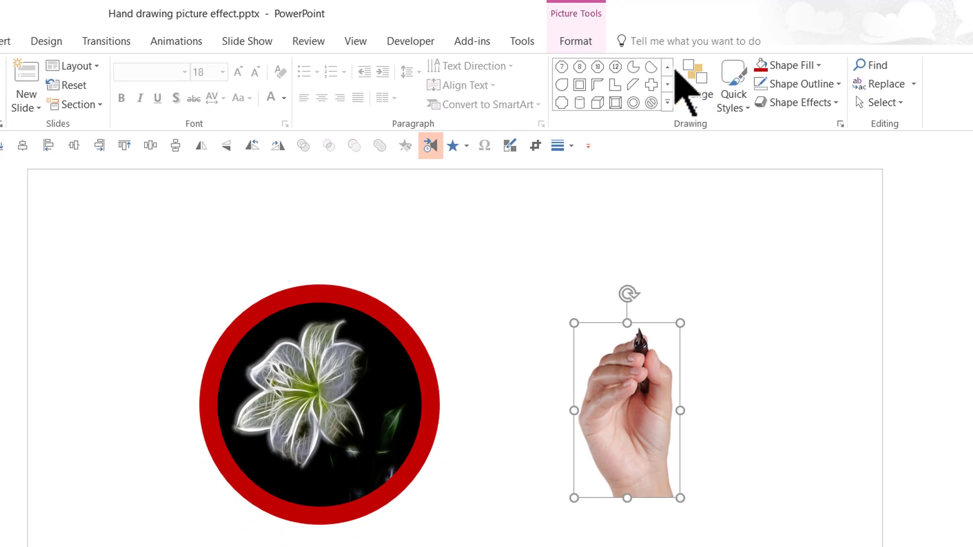
Give the hand picture a Float In entrance lasting 0.50 seconds
click(740, 49)
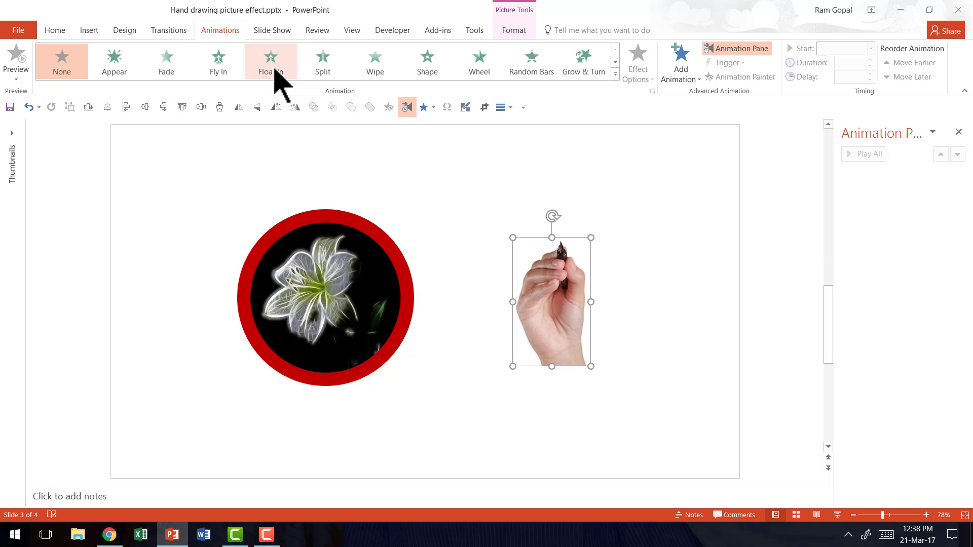
click(269, 60)
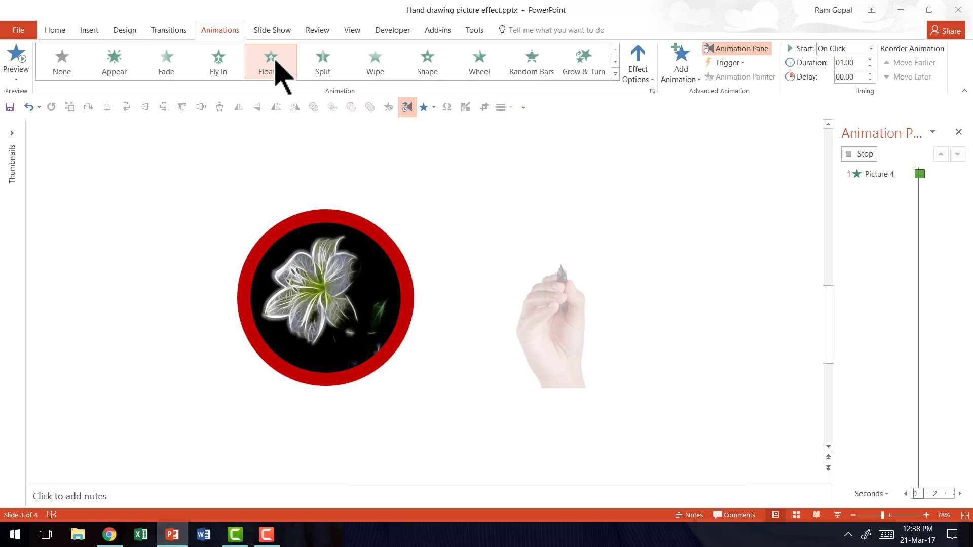
click(270, 61)
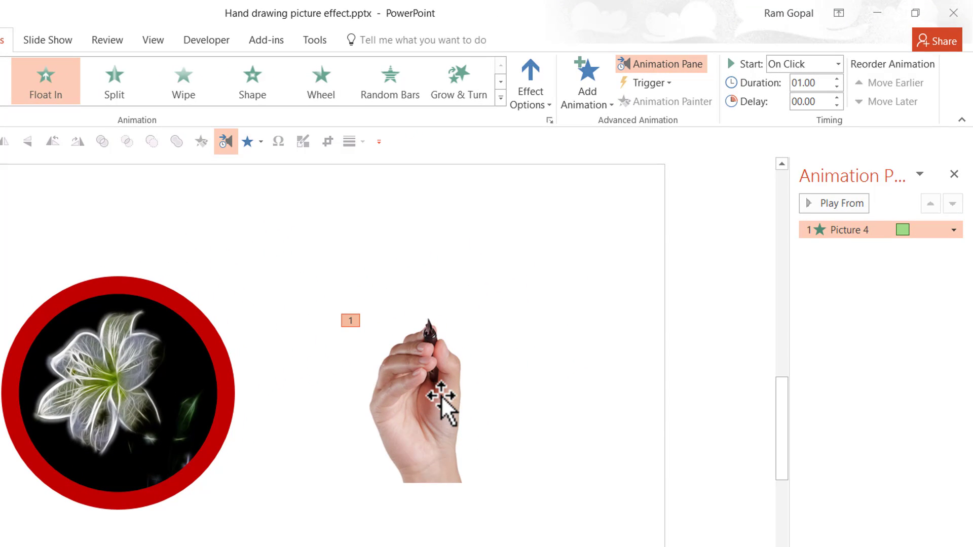
mouse_move(855, 115)
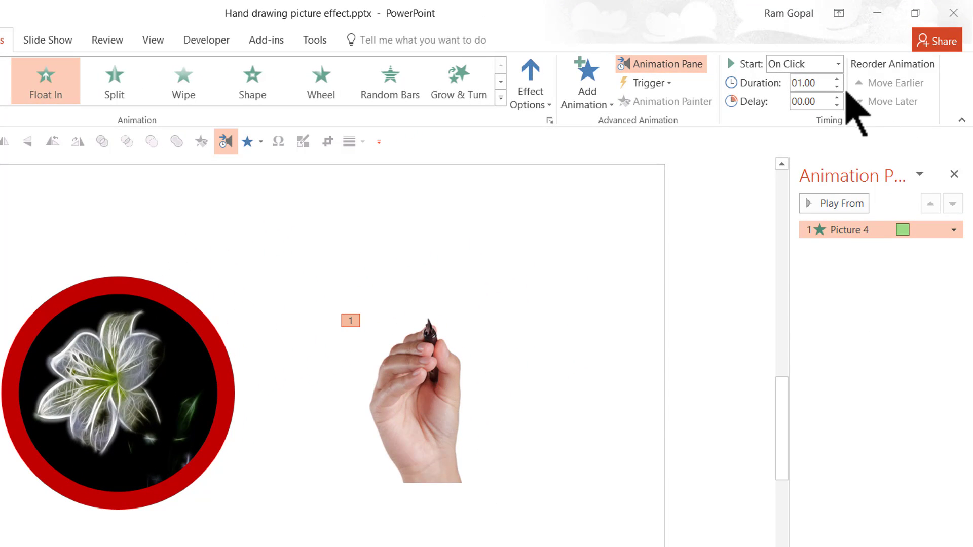
click(836, 88)
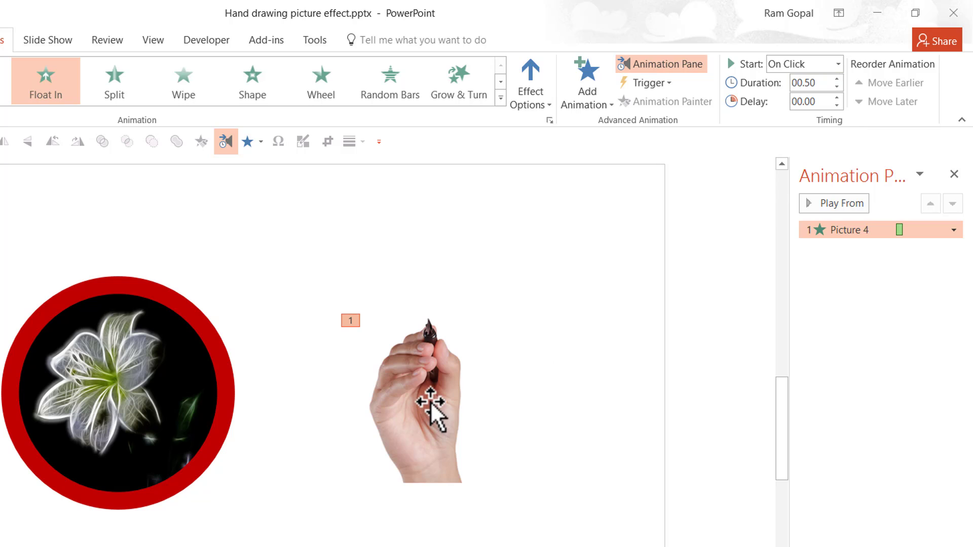
mouse_move(493, 401)
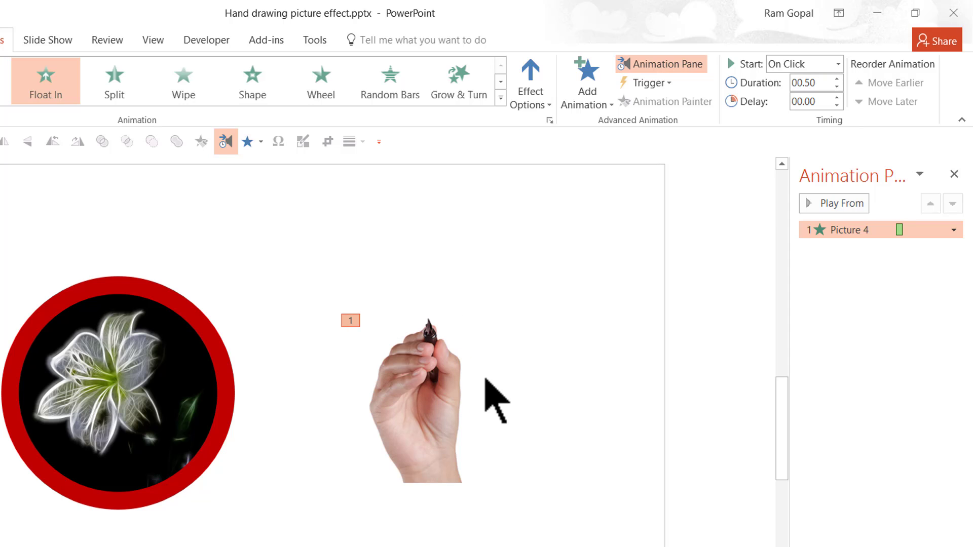
mouse_move(521, 422)
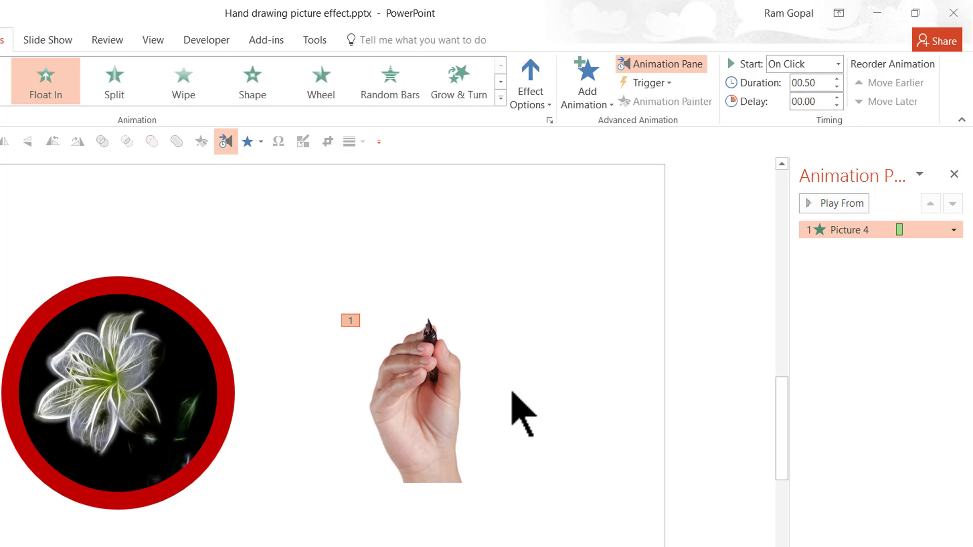
Apply a 02.00-second Wheel entrance to the red ring around the flower
click(118, 390)
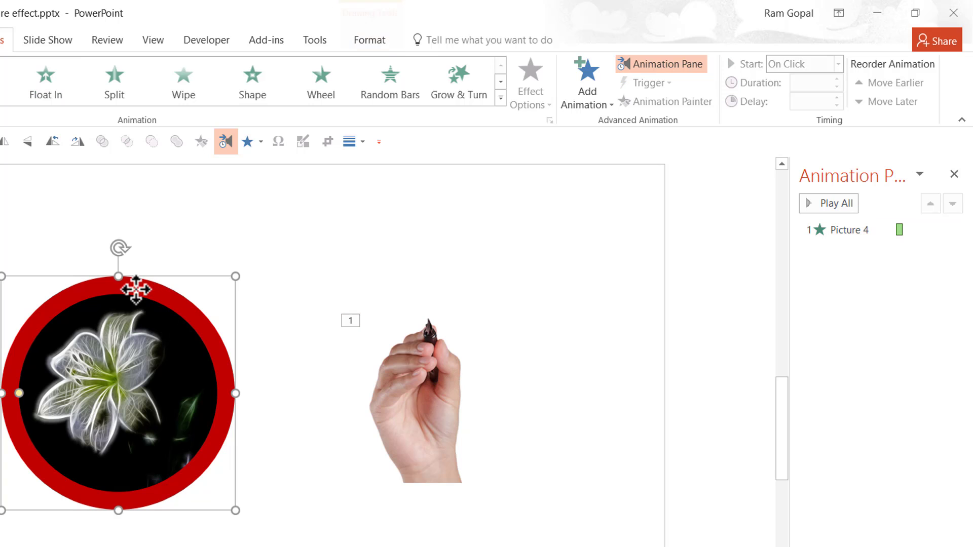
mouse_move(207, 291)
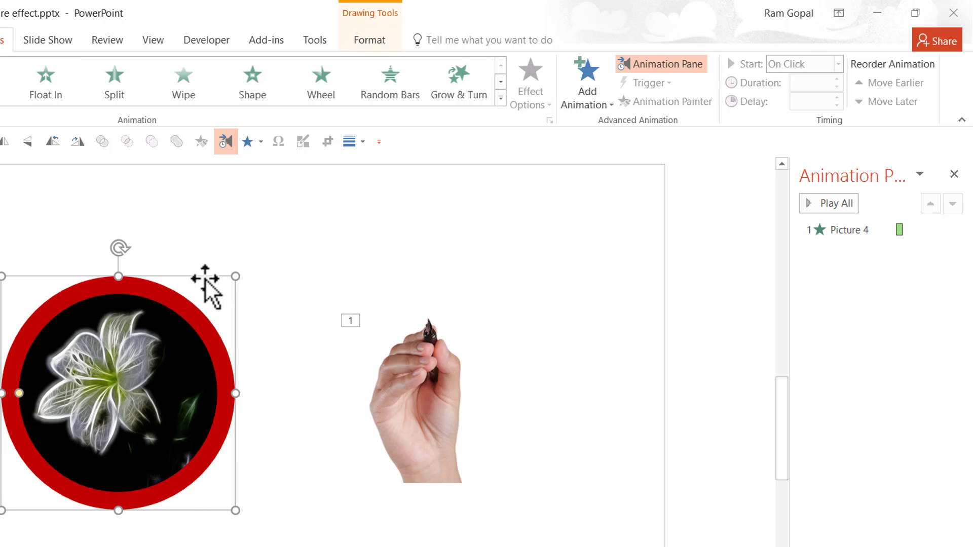
mouse_move(270, 260)
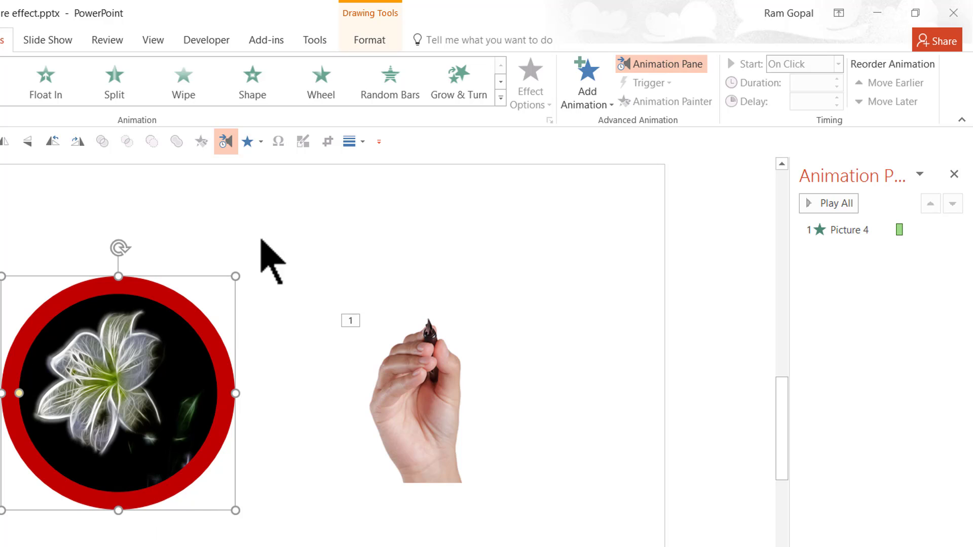
mouse_move(493, 127)
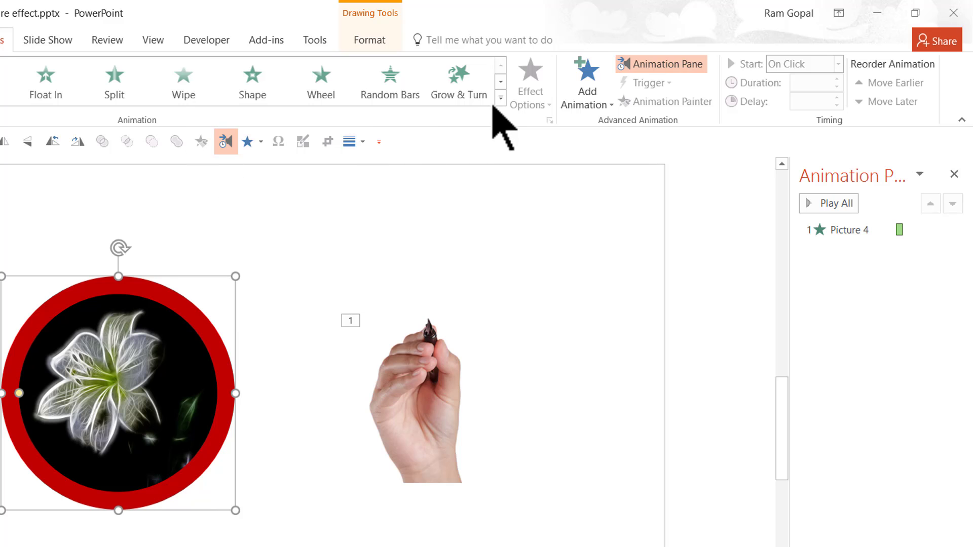
click(500, 97)
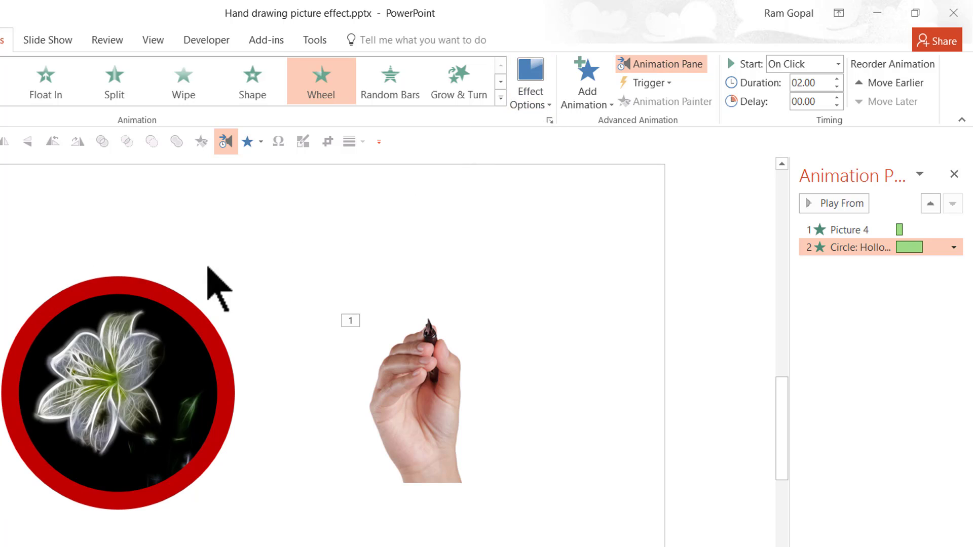
mouse_move(597, 229)
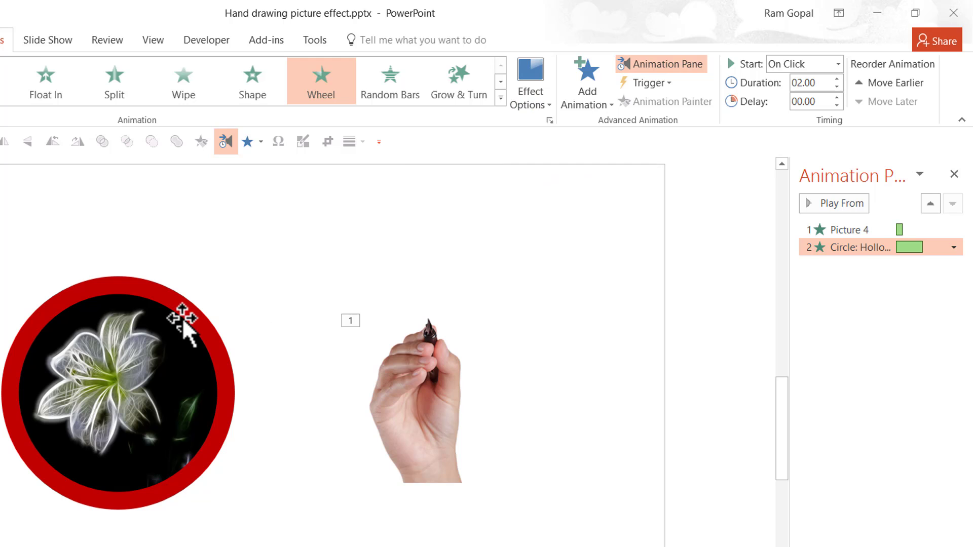
mouse_move(863, 247)
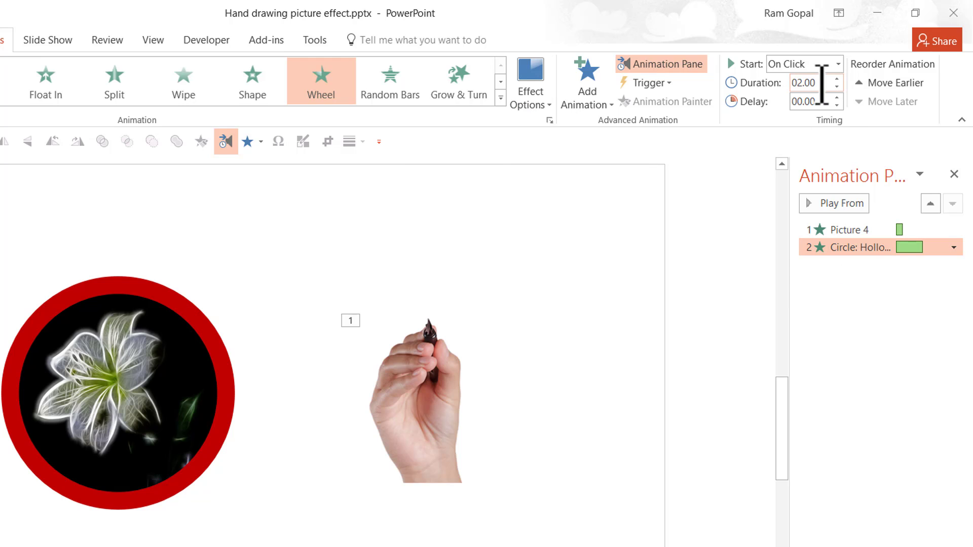
click(836, 86)
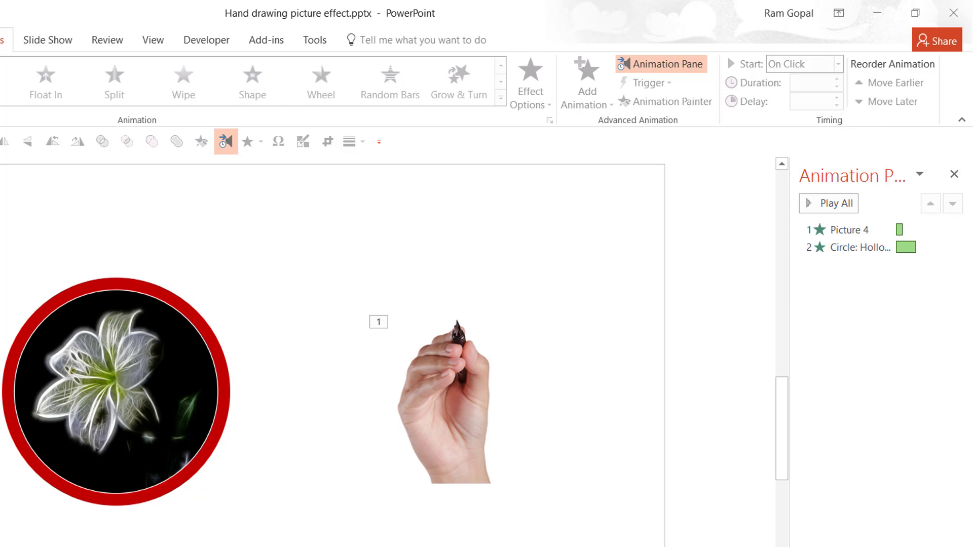
mouse_move(451, 422)
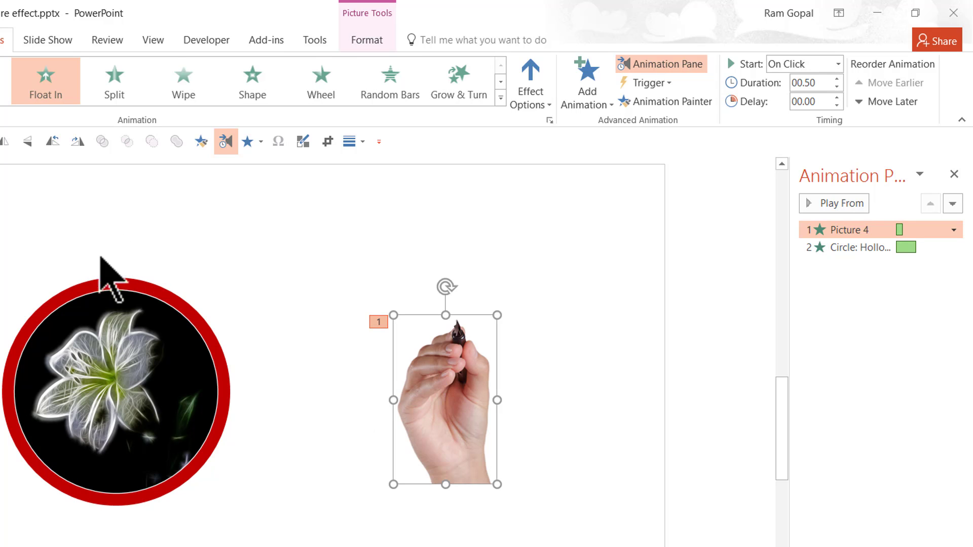
mouse_move(93, 304)
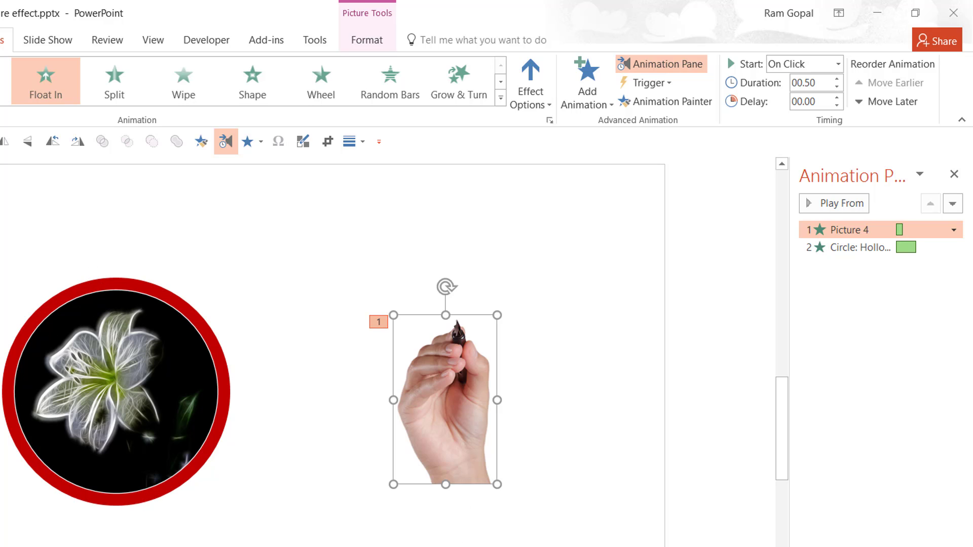
mouse_move(470, 415)
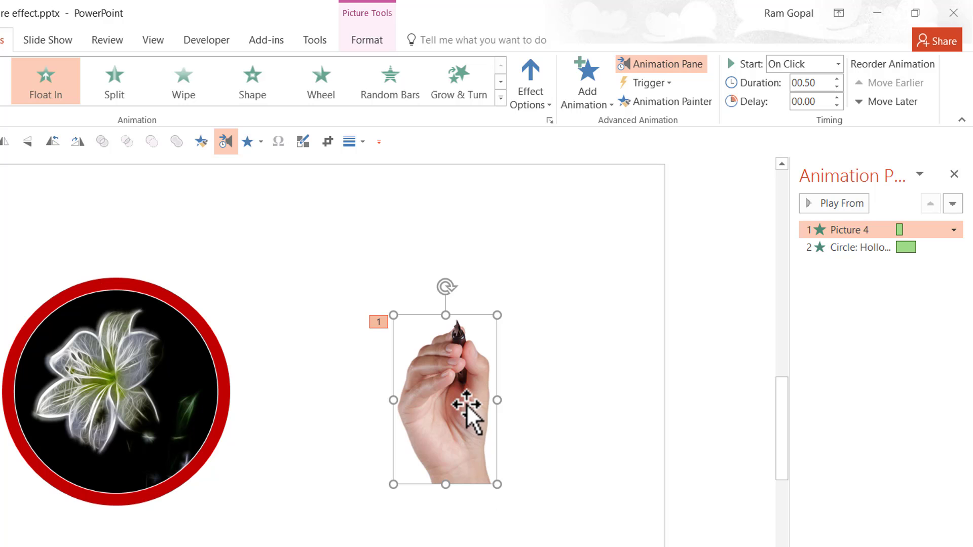
mouse_move(468, 426)
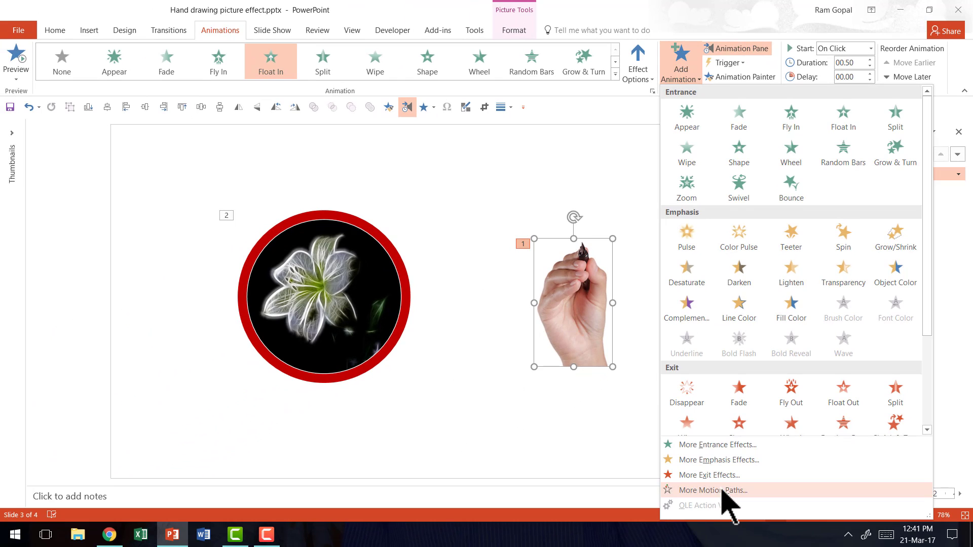
Add the Circle motion path to the hand picture via More Motion Paths
click(712, 490)
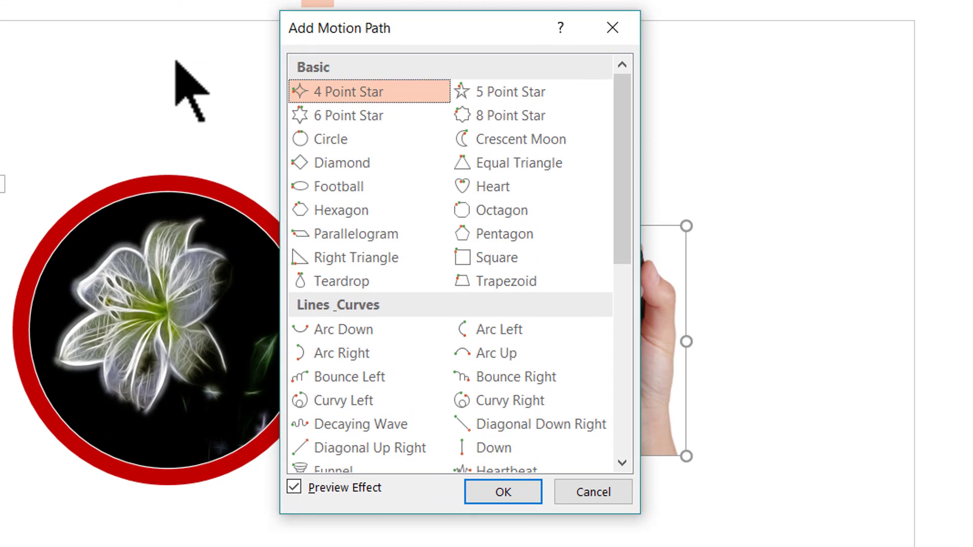
click(329, 138)
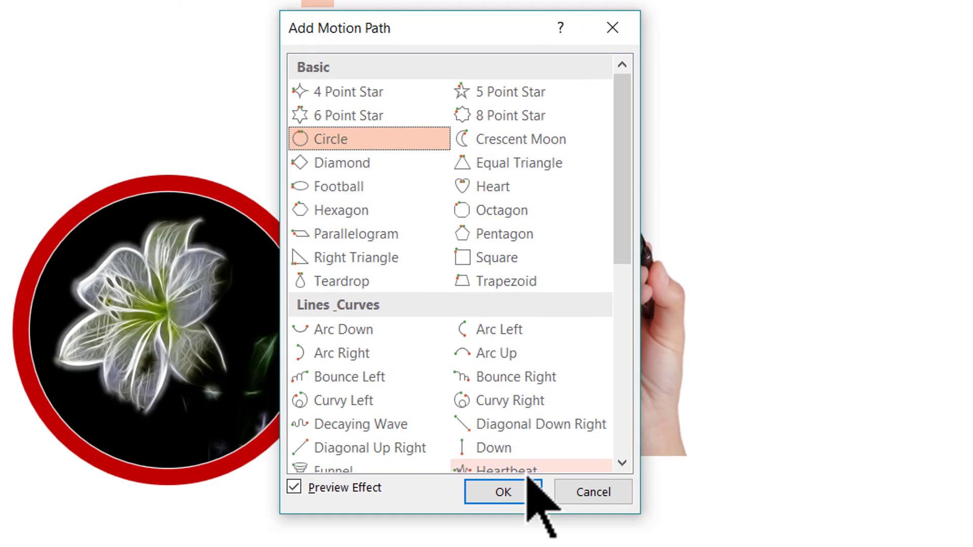
click(501, 491)
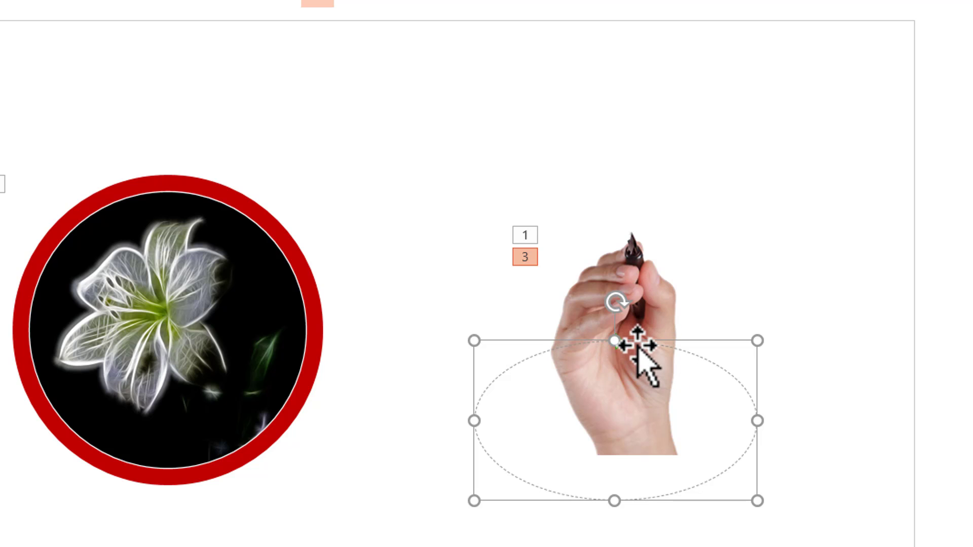
mouse_move(533, 416)
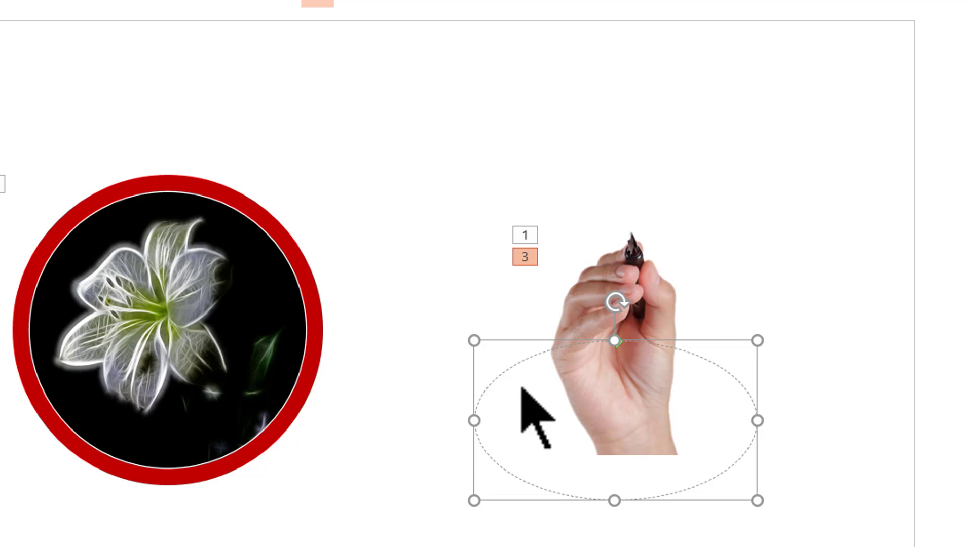
mouse_move(199, 490)
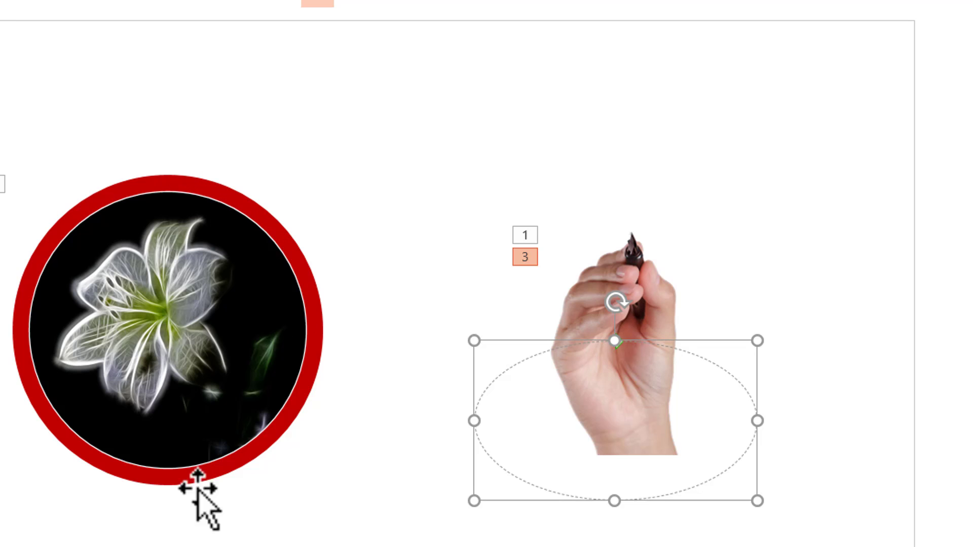
mouse_move(649, 388)
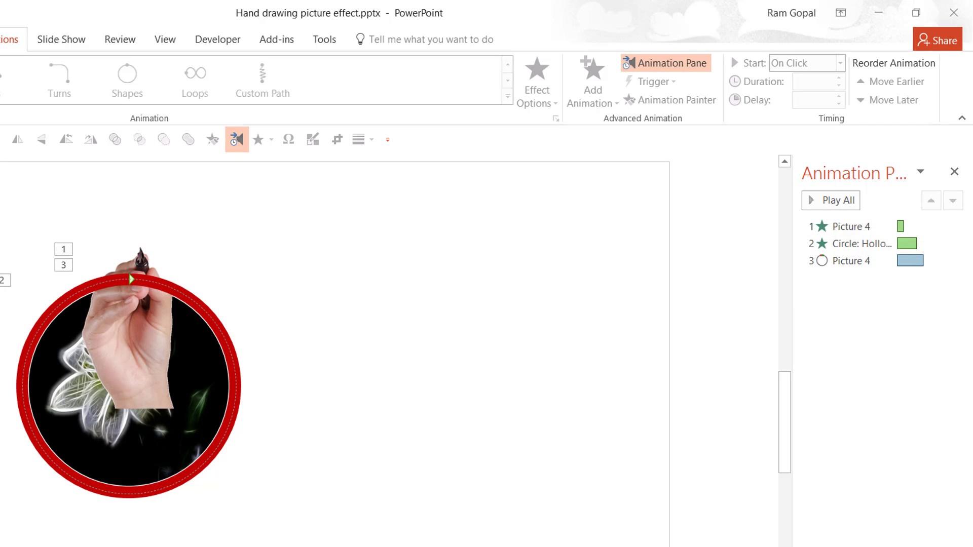
mouse_move(127, 373)
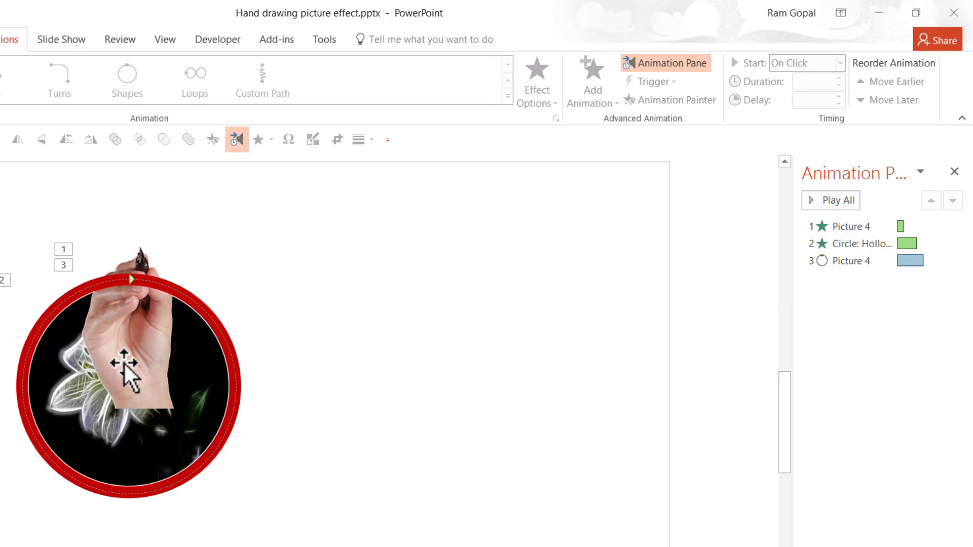
mouse_move(119, 345)
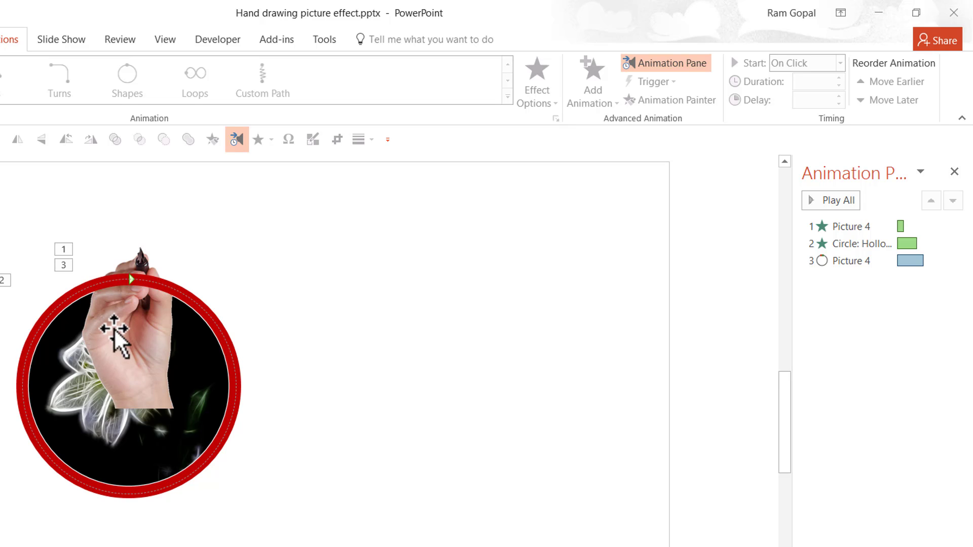
Set the ring's Wheel animation to start After Previous, then change the hand path's Start setting
click(850, 243)
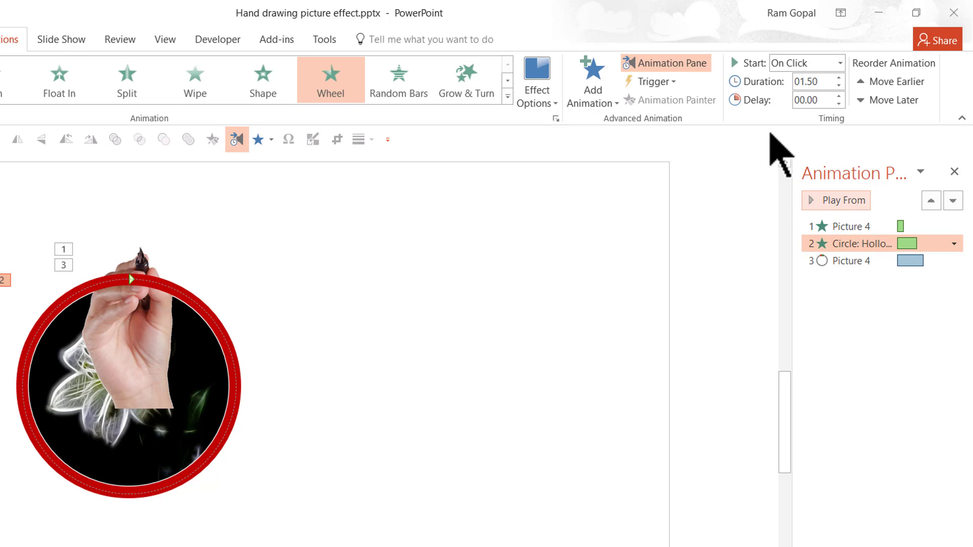
click(802, 63)
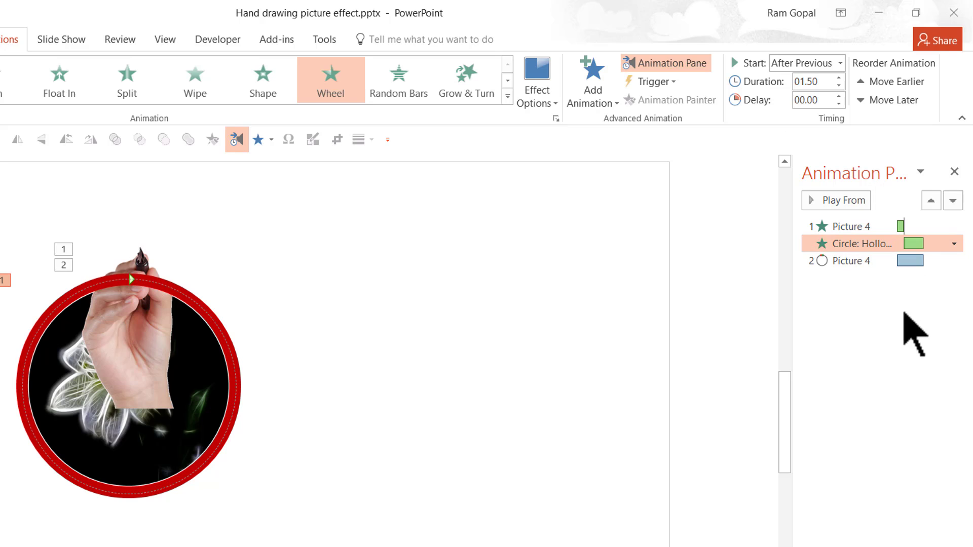
mouse_move(225, 384)
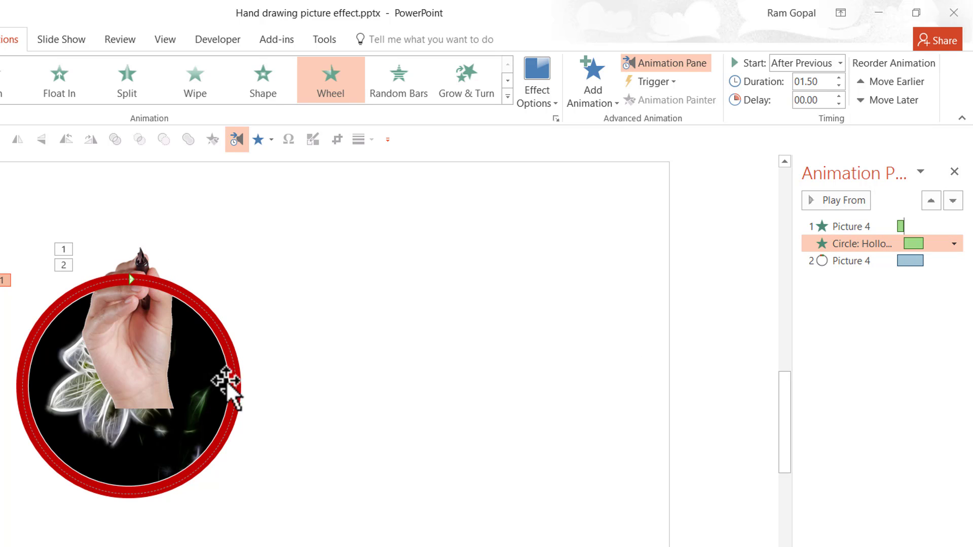
mouse_move(143, 295)
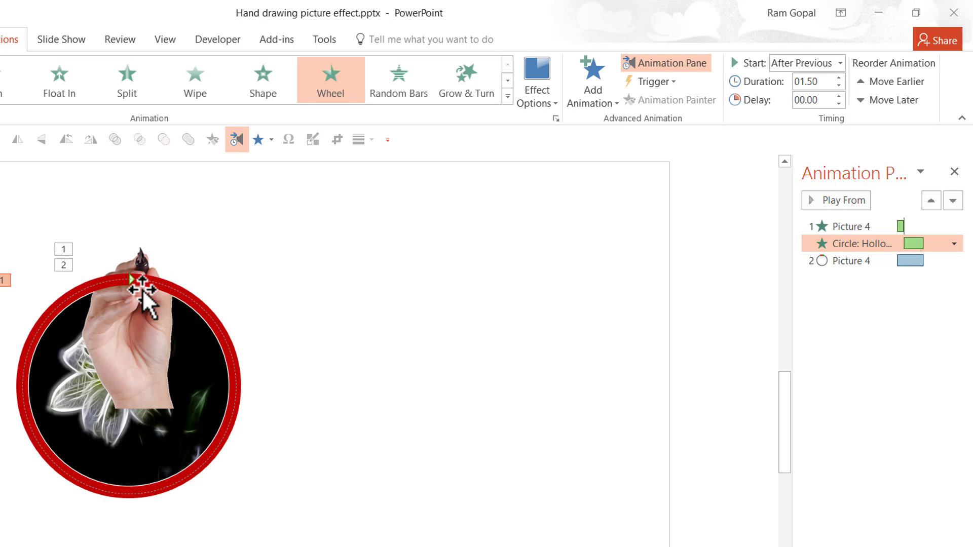
mouse_move(323, 335)
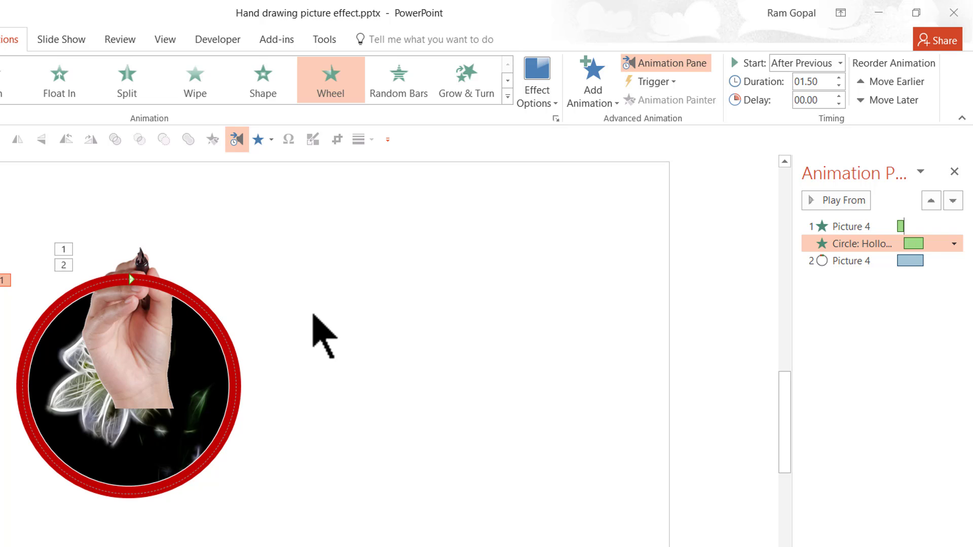
mouse_move(121, 335)
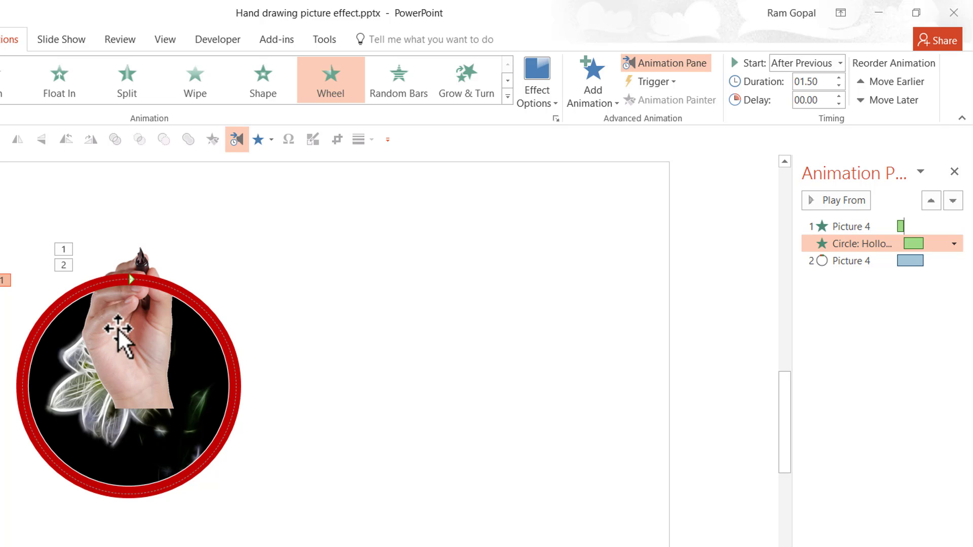
mouse_move(782, 322)
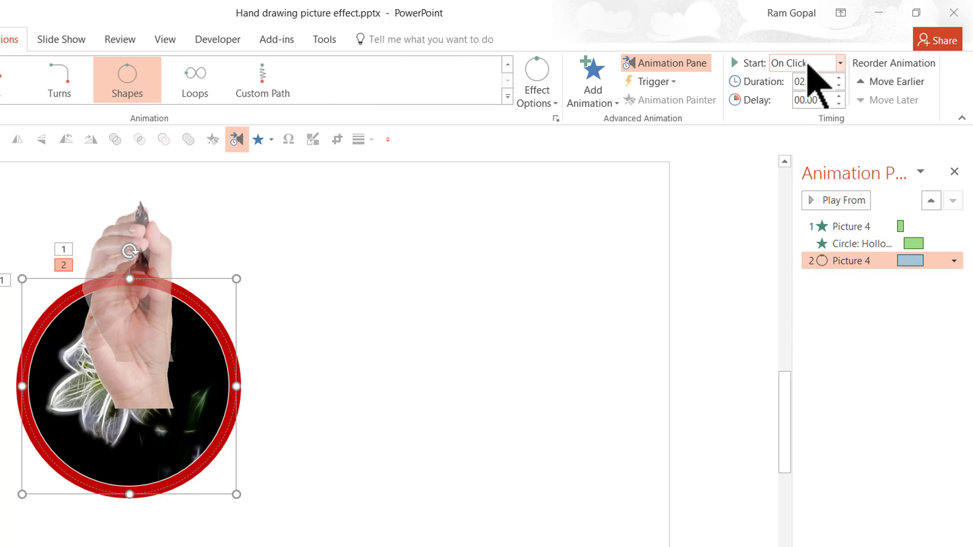
click(802, 63)
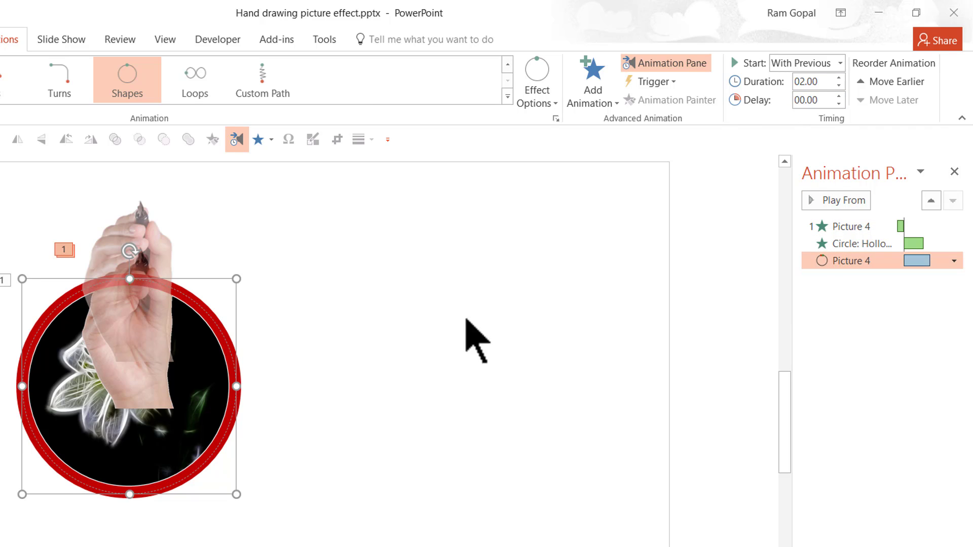
mouse_move(191, 305)
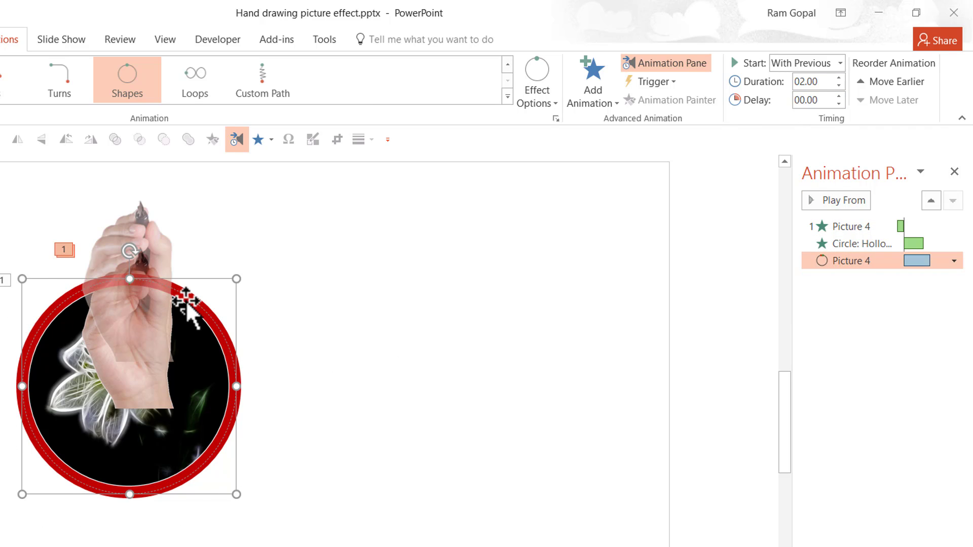
mouse_move(366, 423)
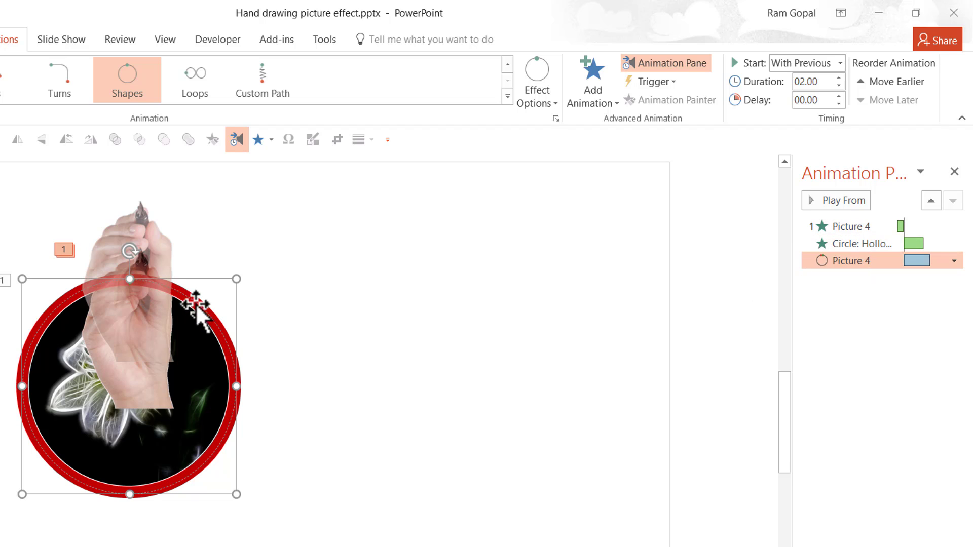
mouse_move(854, 260)
text(01.2)
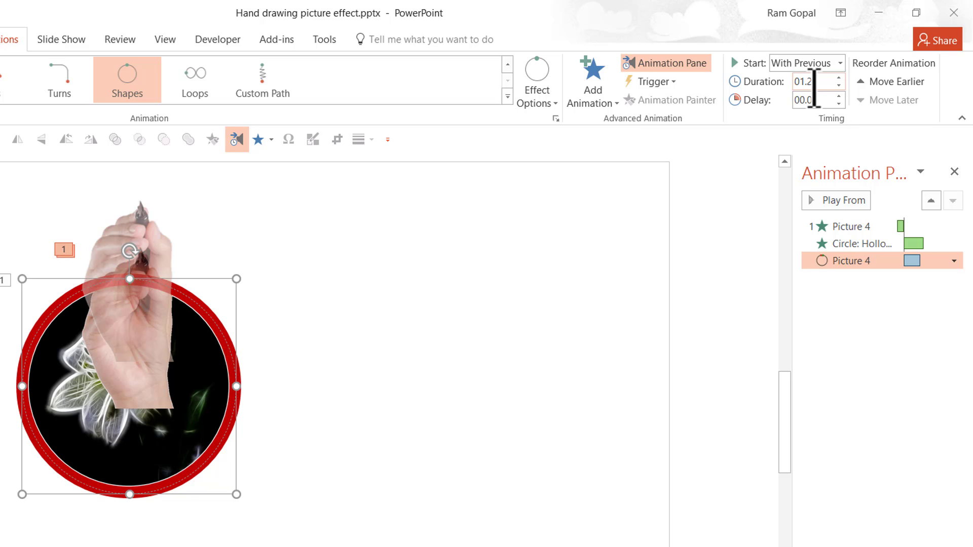
Set the hand's circle path duration to 01.25 and open its Effect Options
click(859, 243)
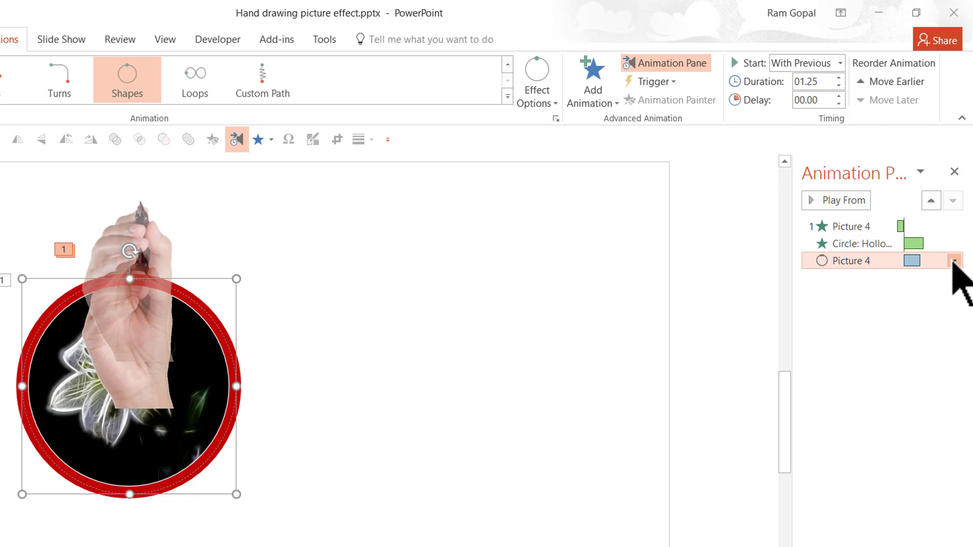
click(955, 260)
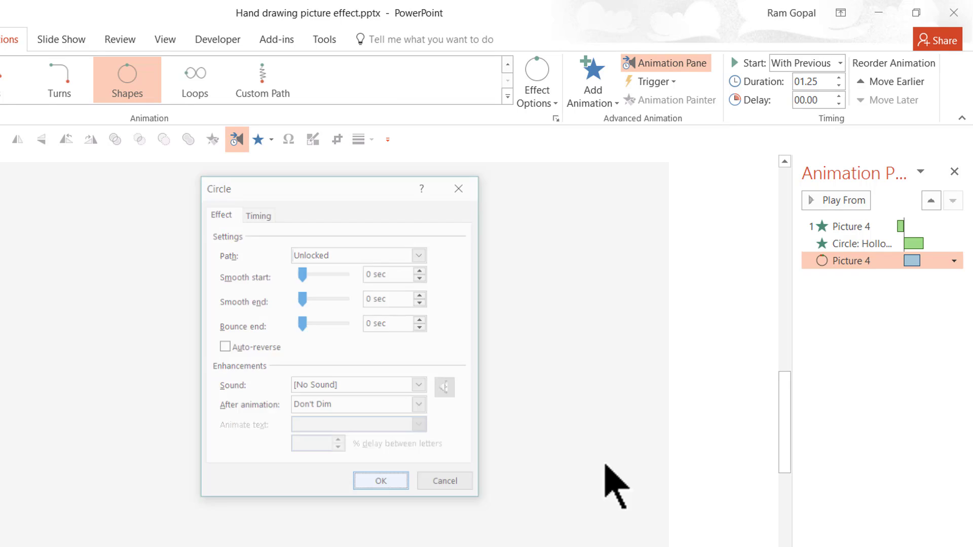
click(381, 481)
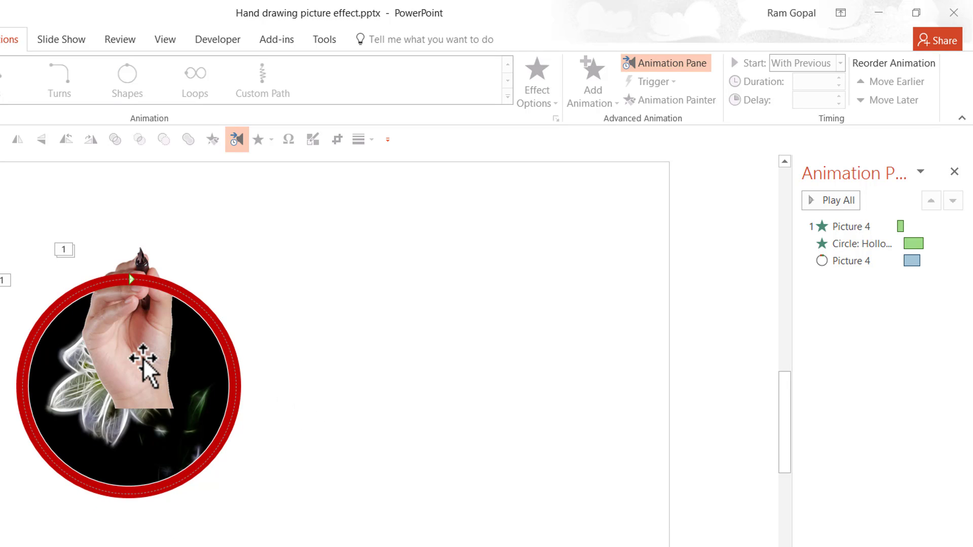
mouse_move(96, 472)
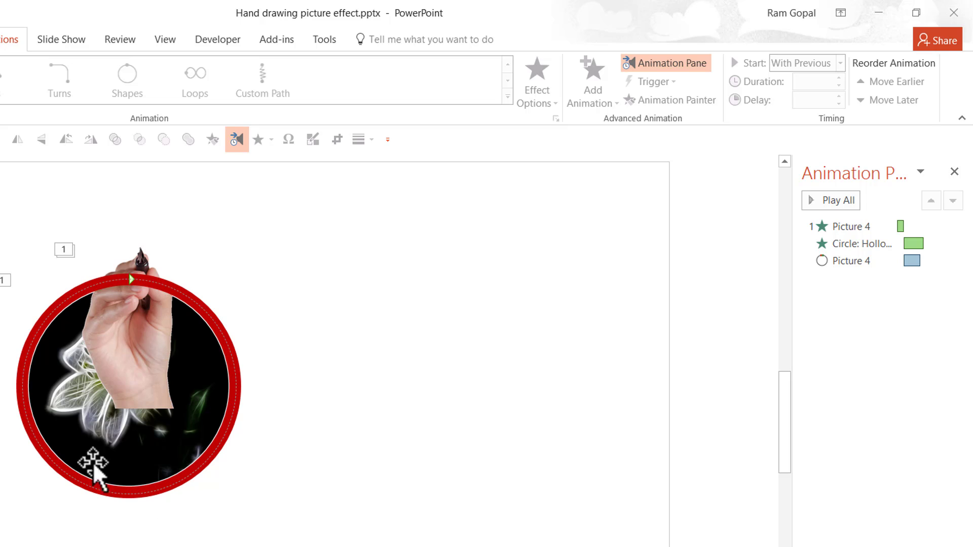
mouse_move(158, 351)
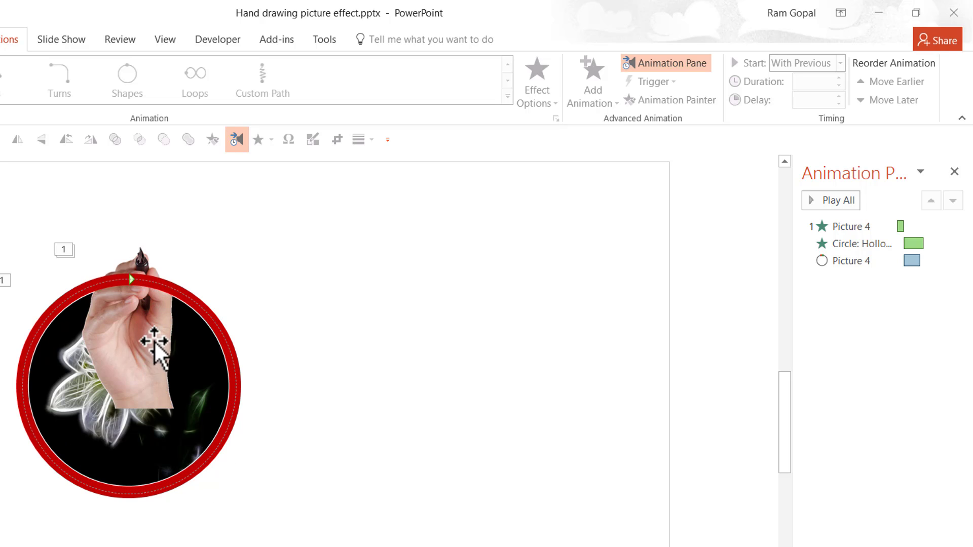
mouse_move(149, 369)
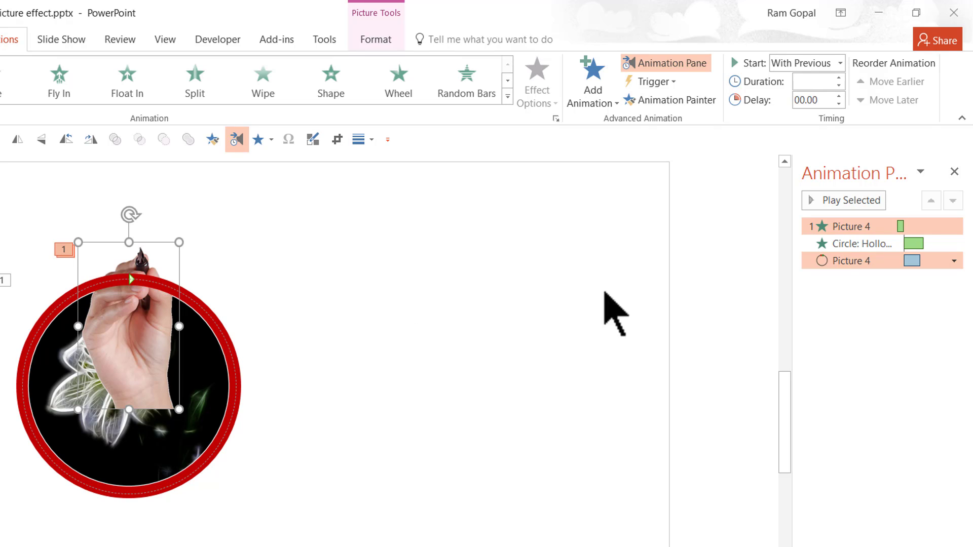
Select the hand's circular motion path in the Animation Pane
click(954, 260)
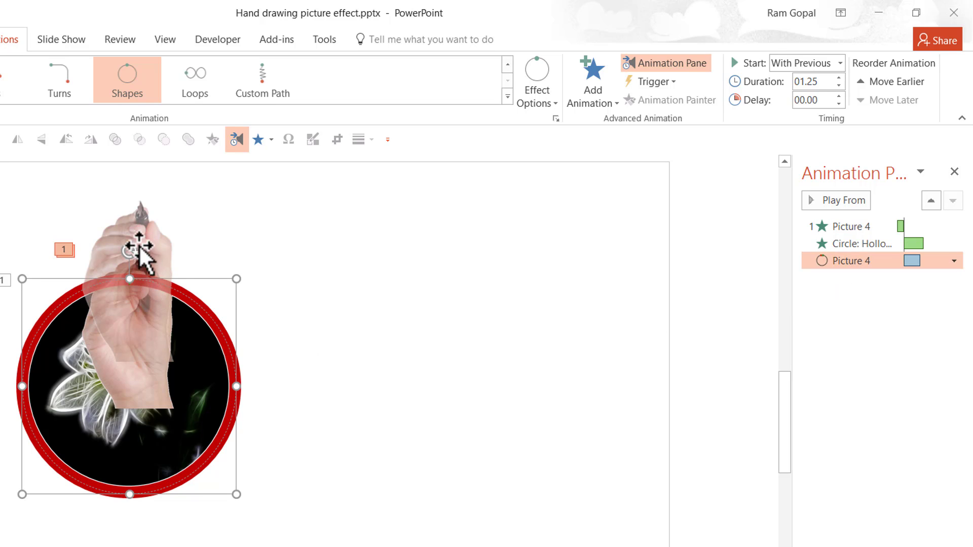
mouse_move(158, 254)
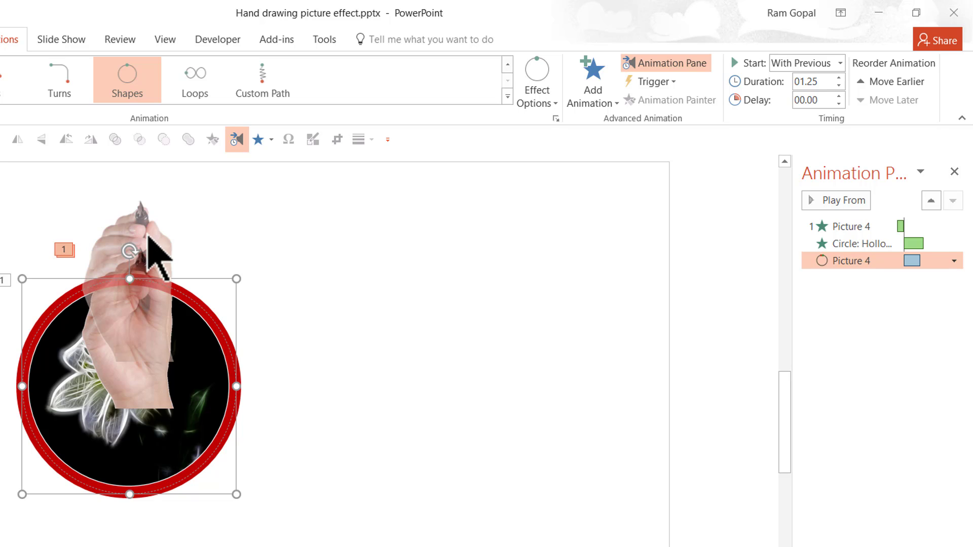
mouse_move(152, 229)
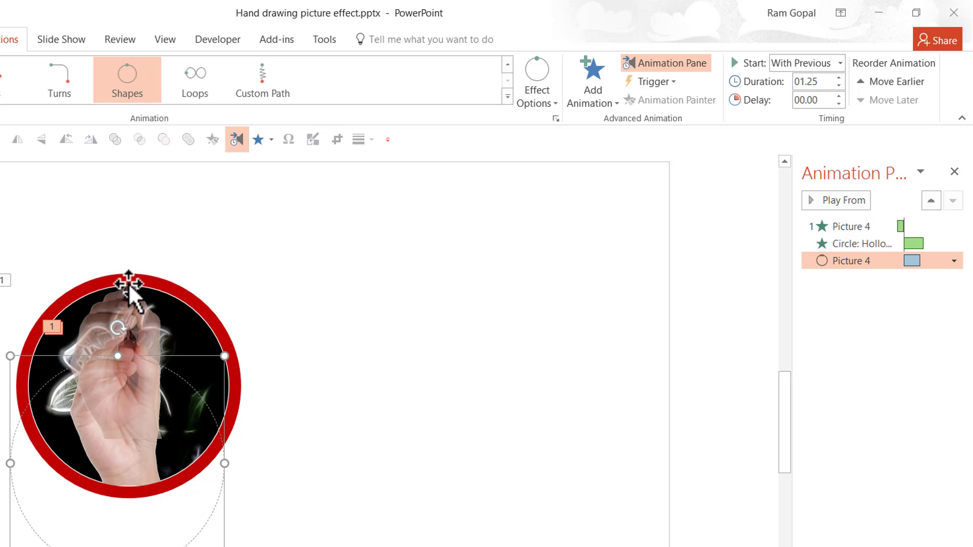
mouse_move(130, 291)
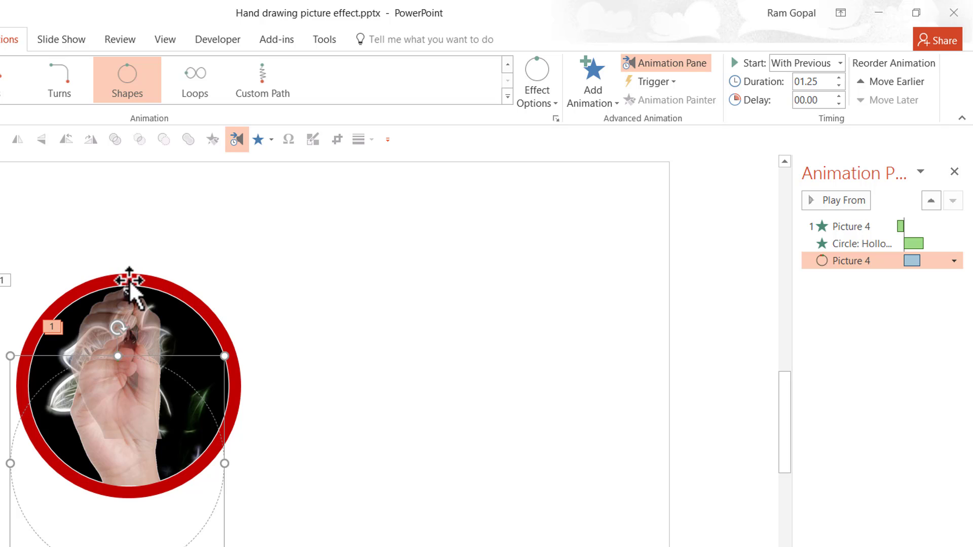
mouse_move(261, 462)
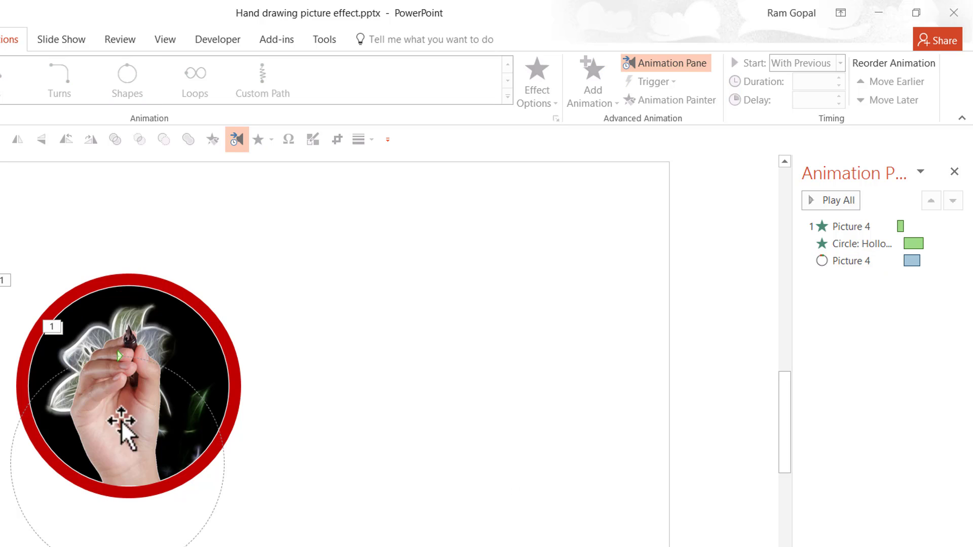
mouse_move(141, 435)
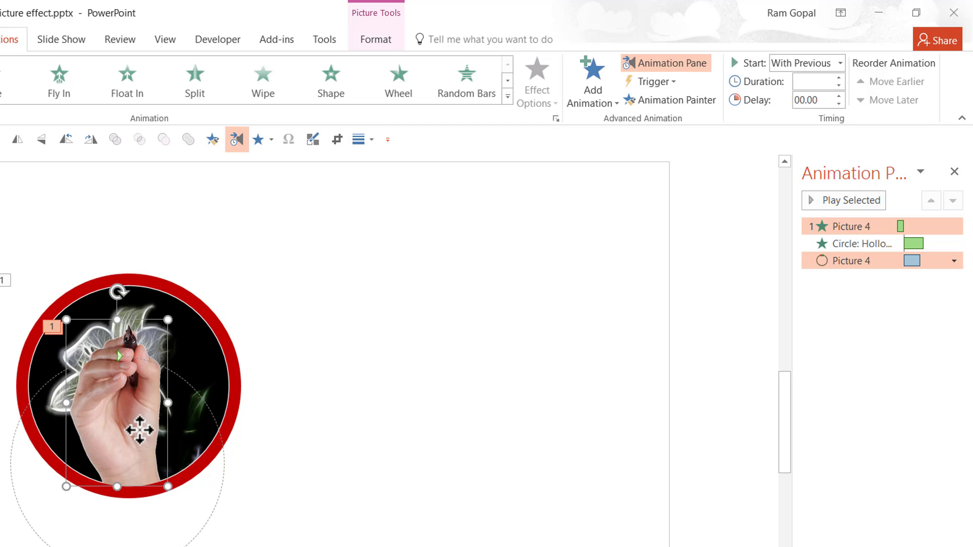
Add a Fly Out exit to the hand, starting After Previous
click(592, 80)
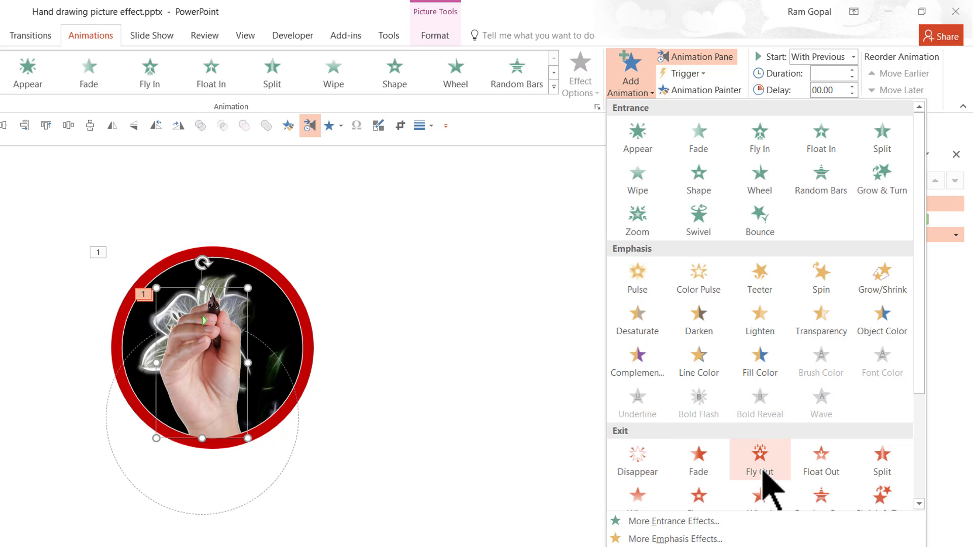
click(758, 459)
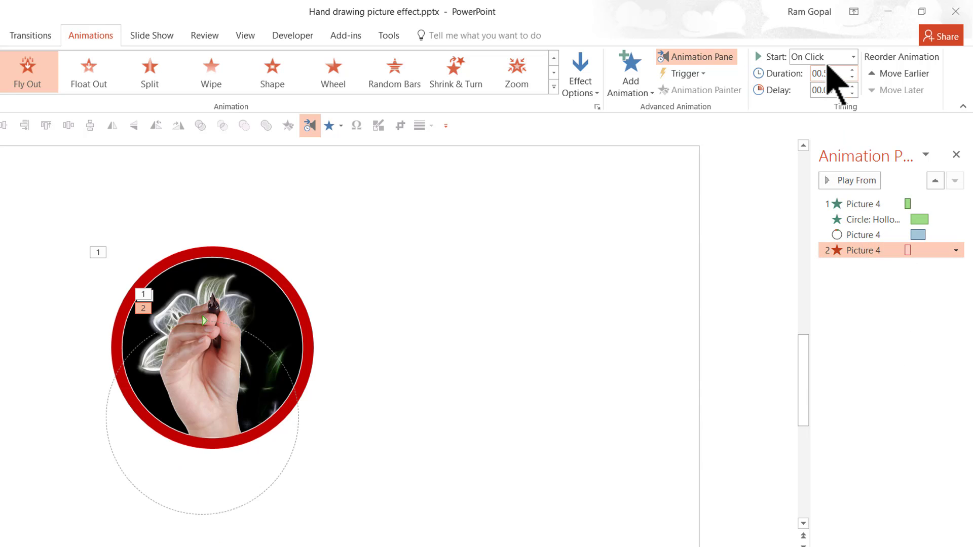
click(819, 56)
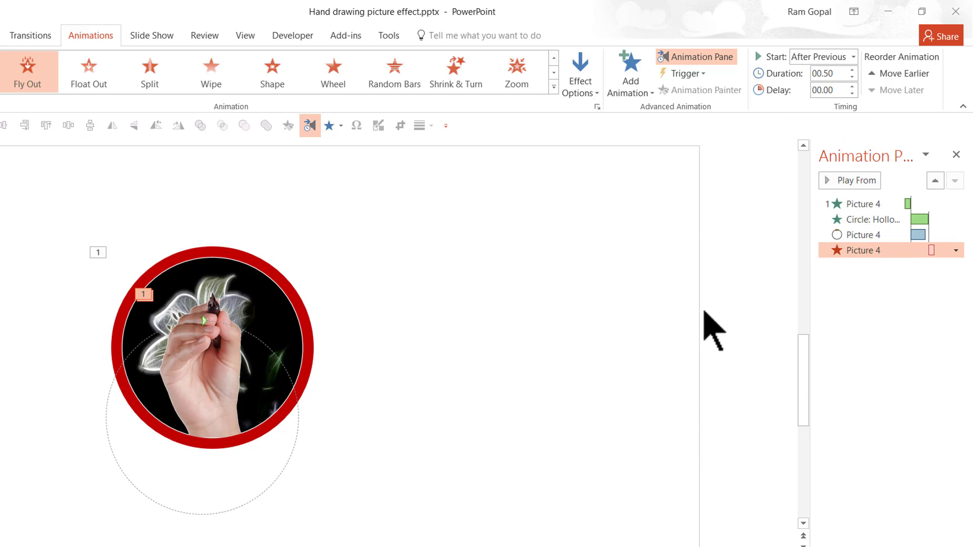
mouse_move(449, 379)
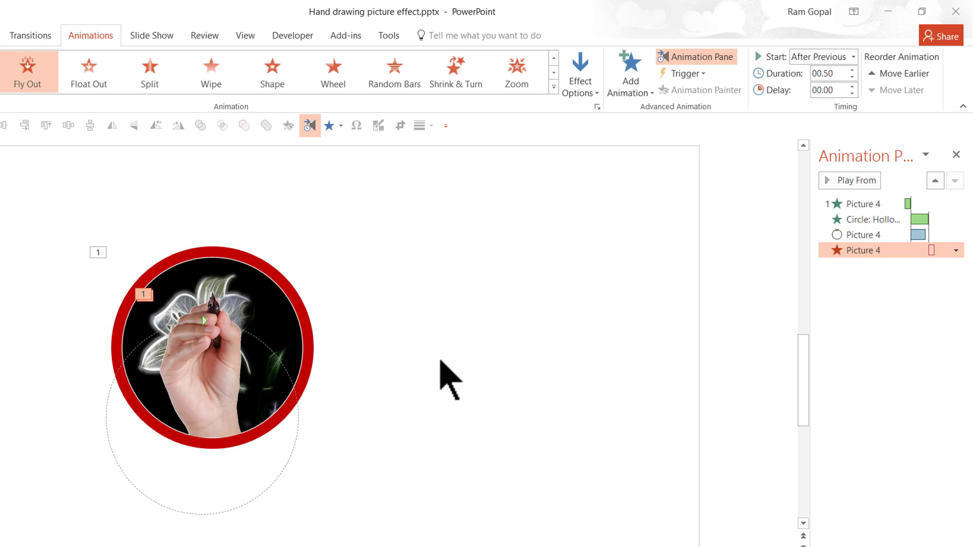
mouse_move(193, 251)
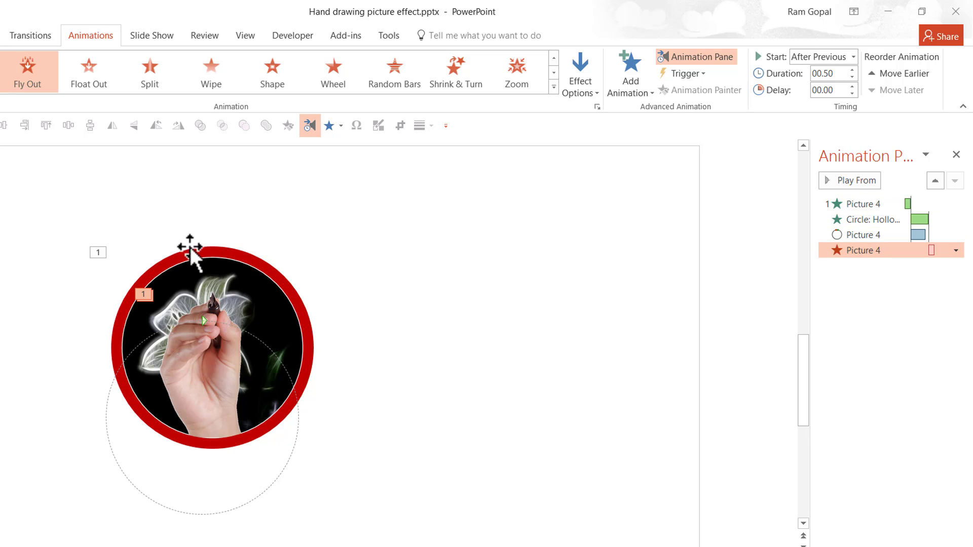
mouse_move(254, 527)
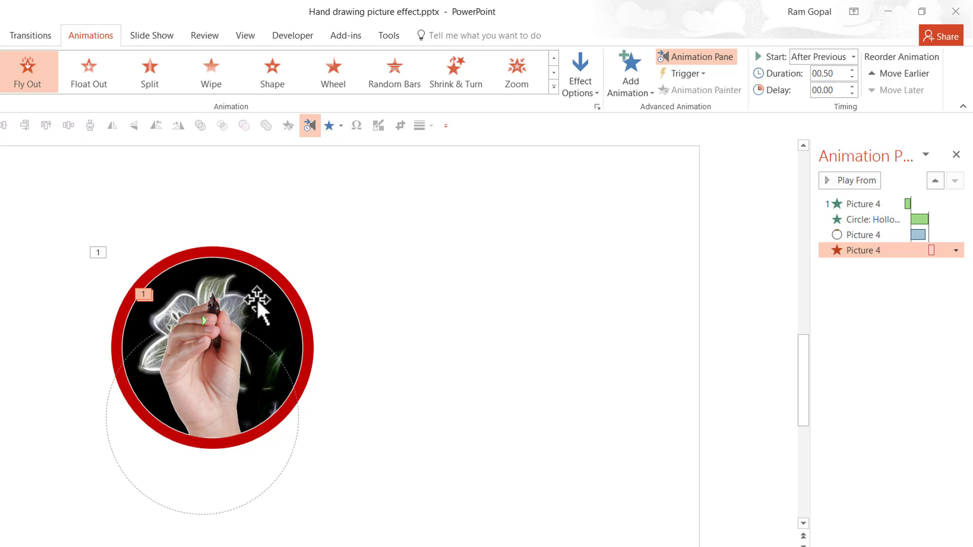
Give the circular flower photo (Oval 2) a Fade entrance starting With Previous
click(211, 348)
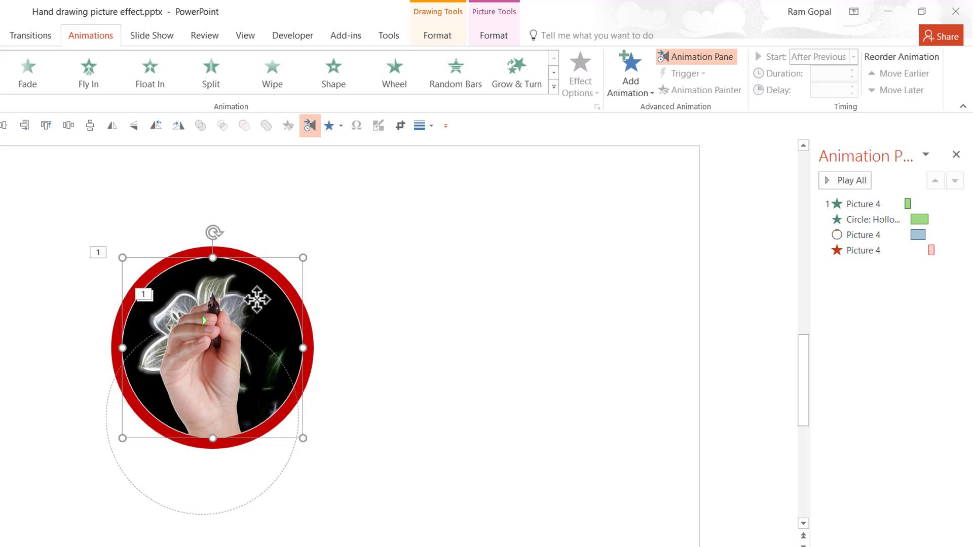
mouse_move(323, 440)
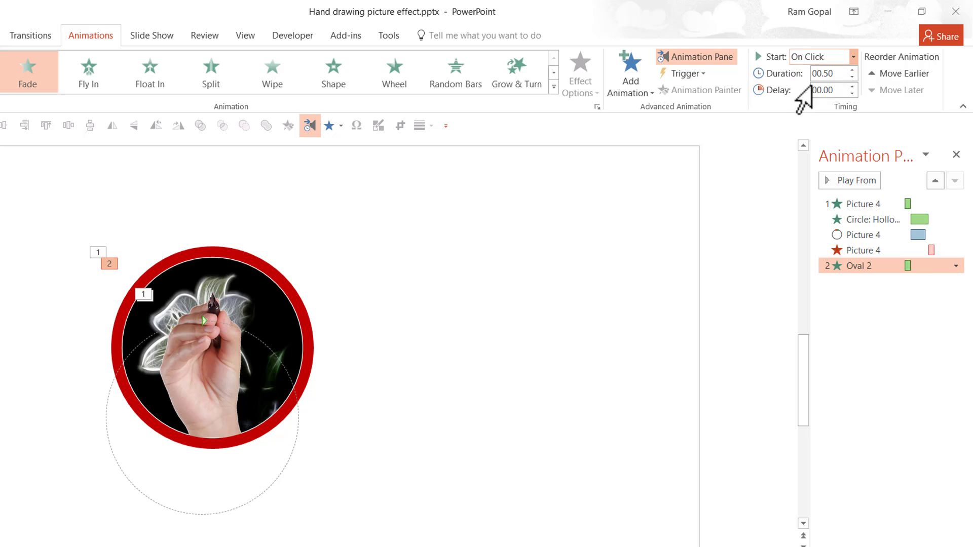
click(819, 56)
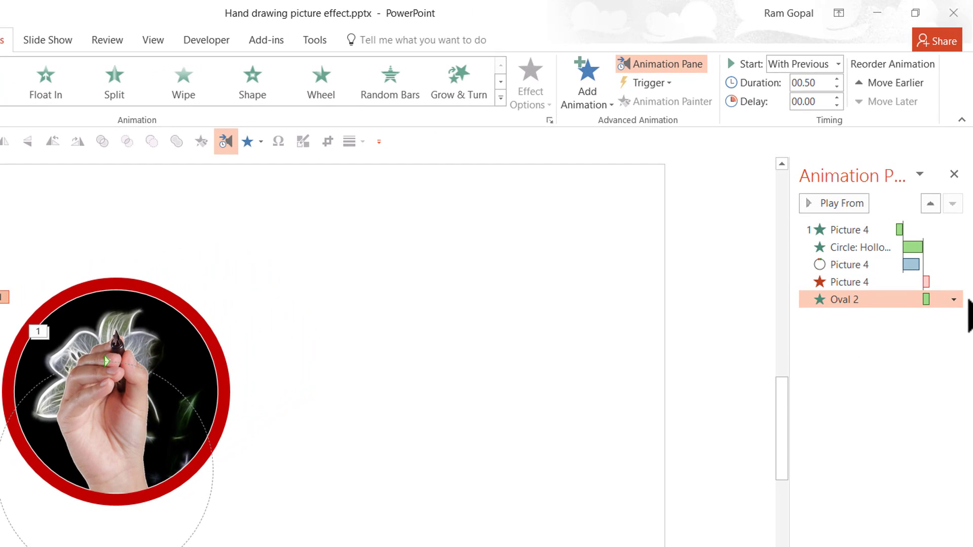
click(849, 230)
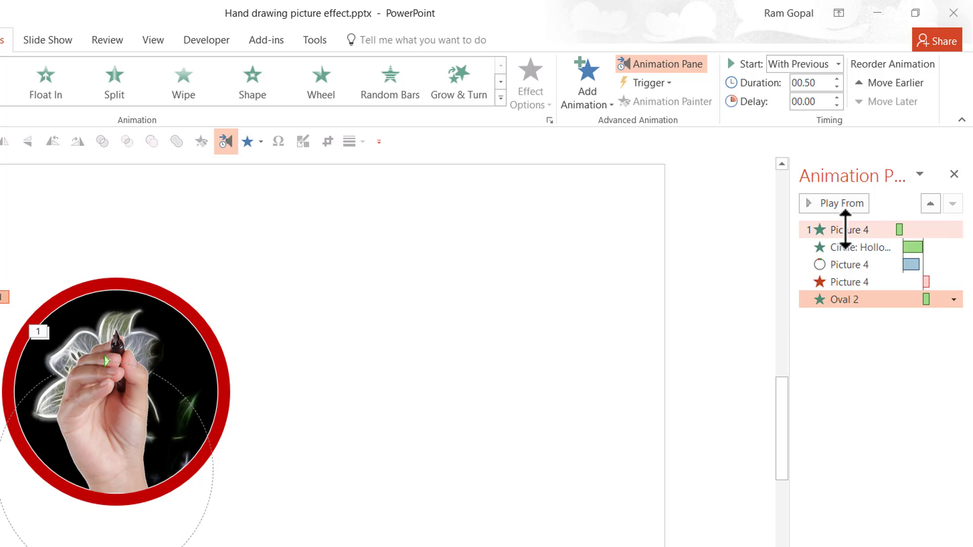
mouse_move(143, 316)
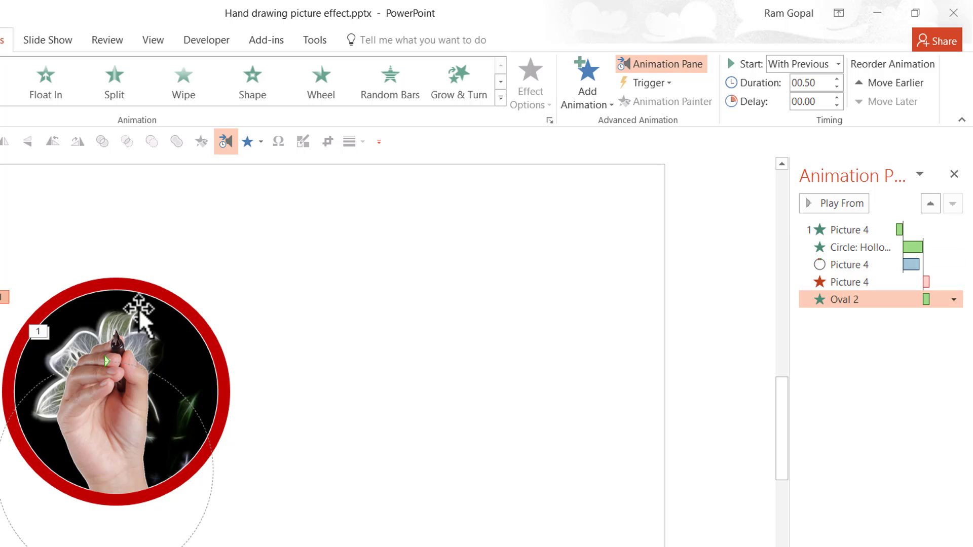
mouse_move(53, 304)
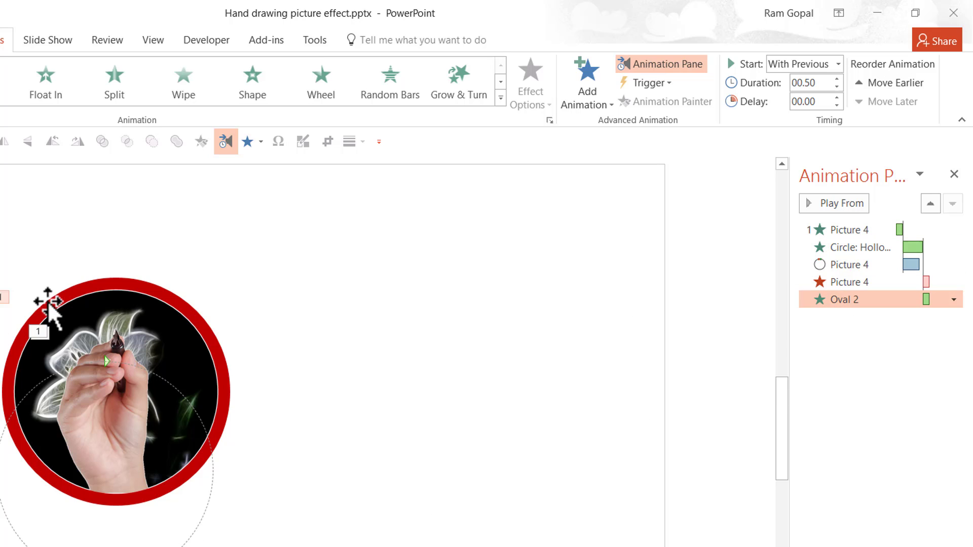
mouse_move(651, 366)
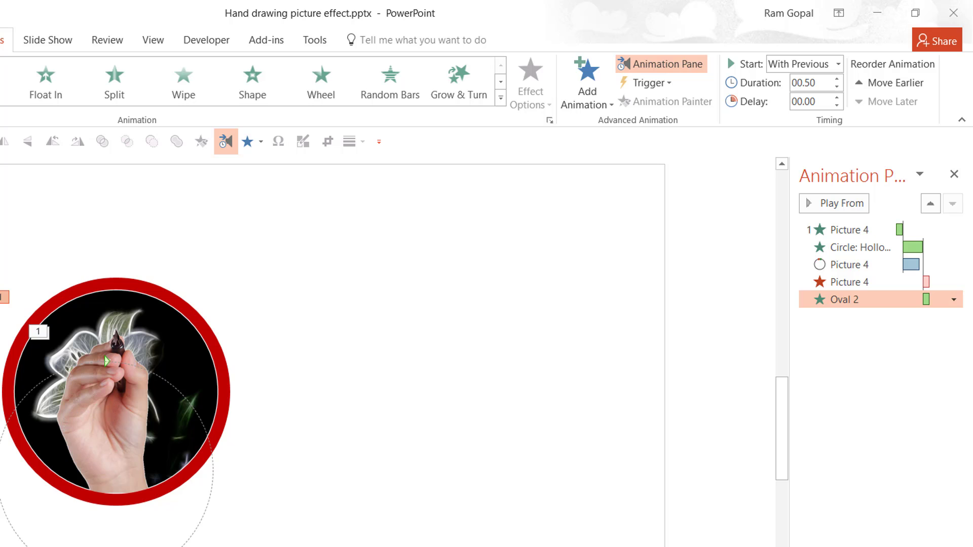
mouse_move(88, 326)
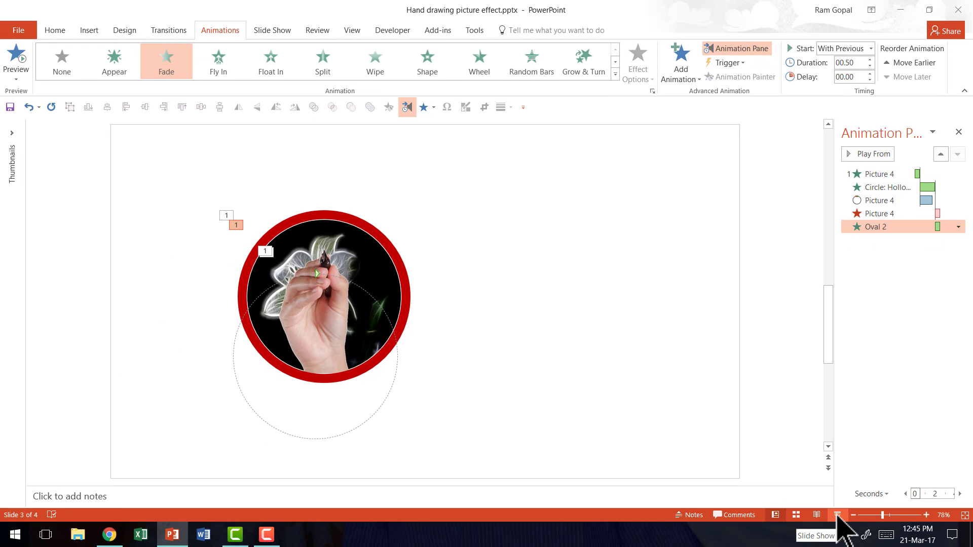
Start the slide show from the status bar to preview the animation sequence
click(837, 514)
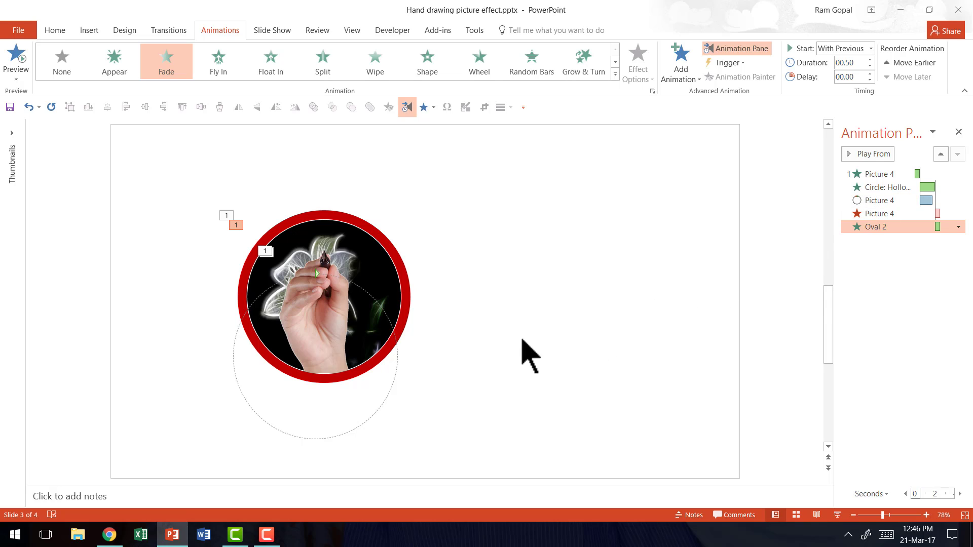
mouse_move(510, 310)
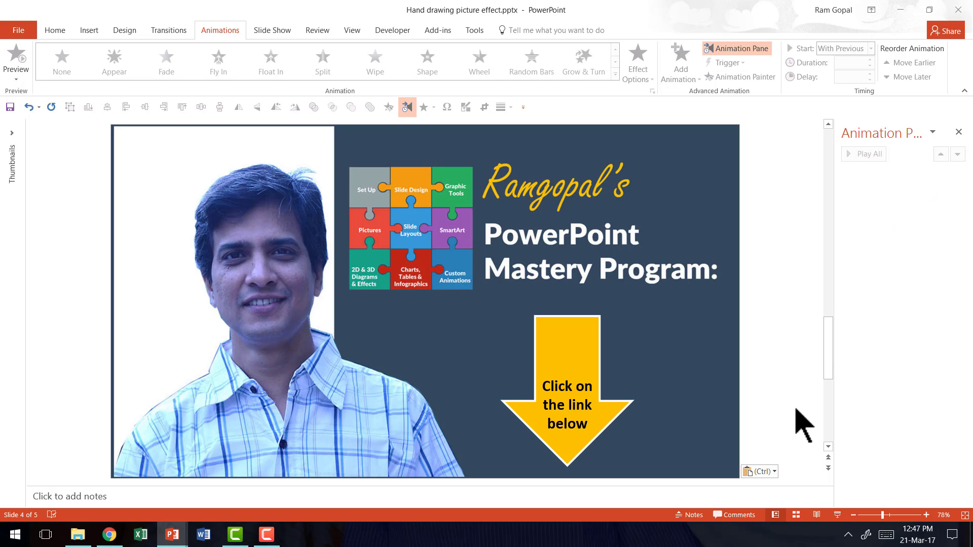
mouse_move(844, 534)
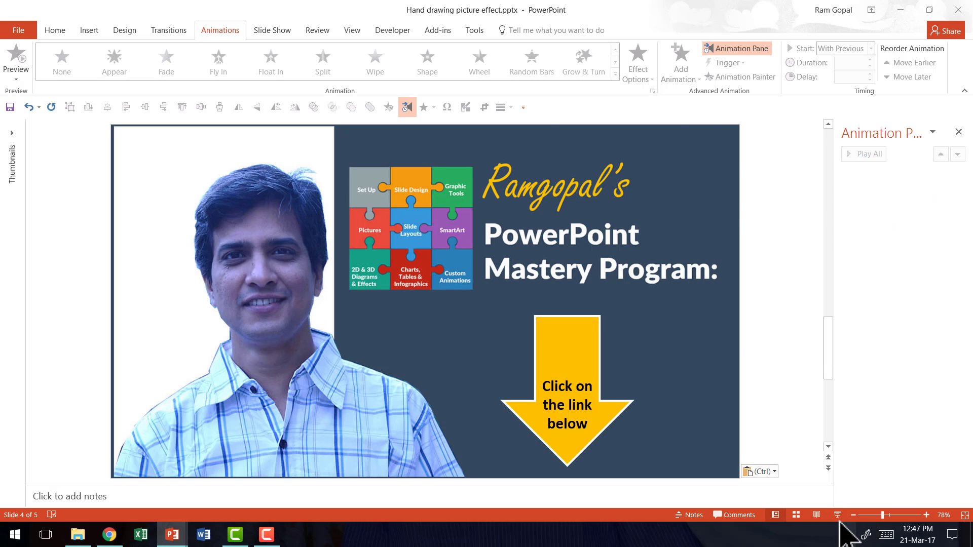